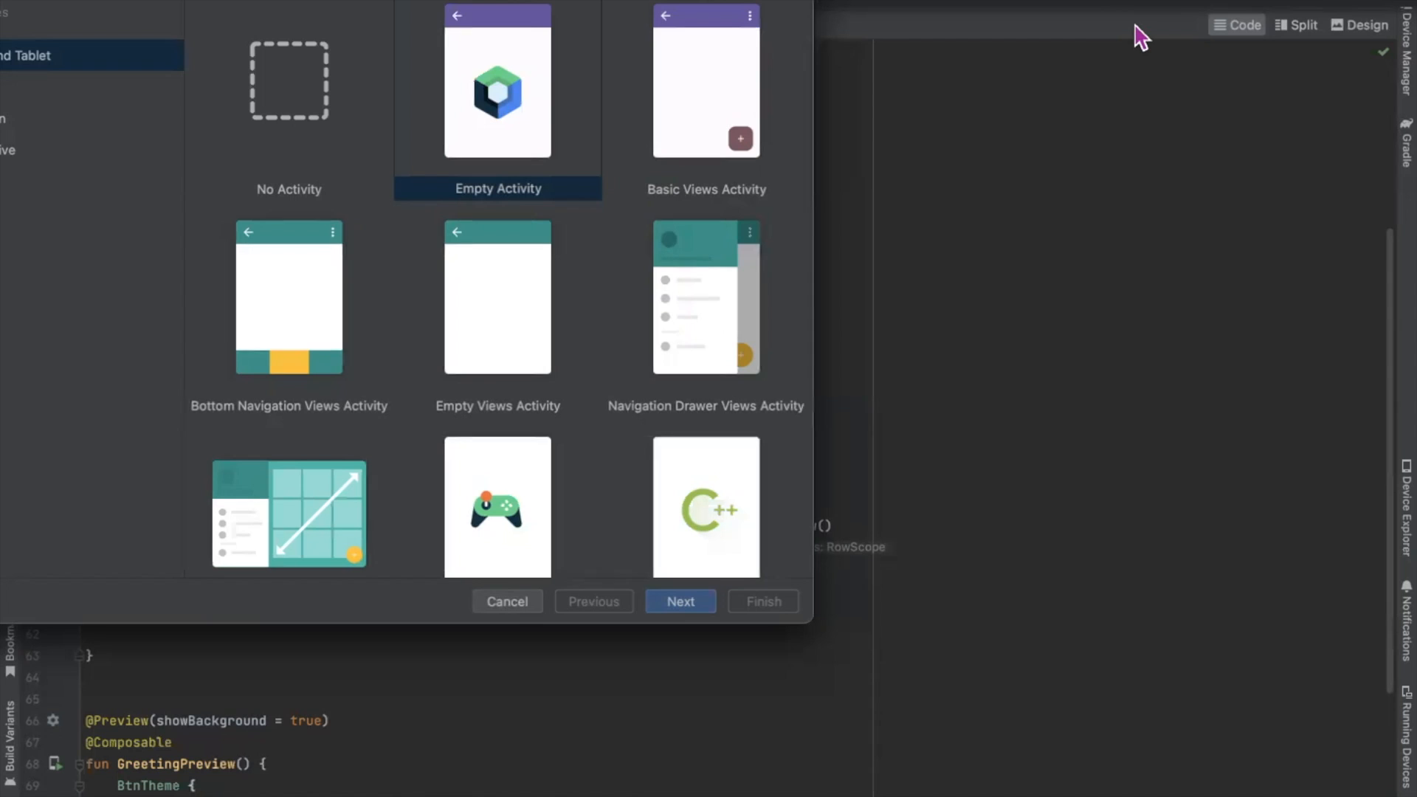
mouse_move(558, 167)
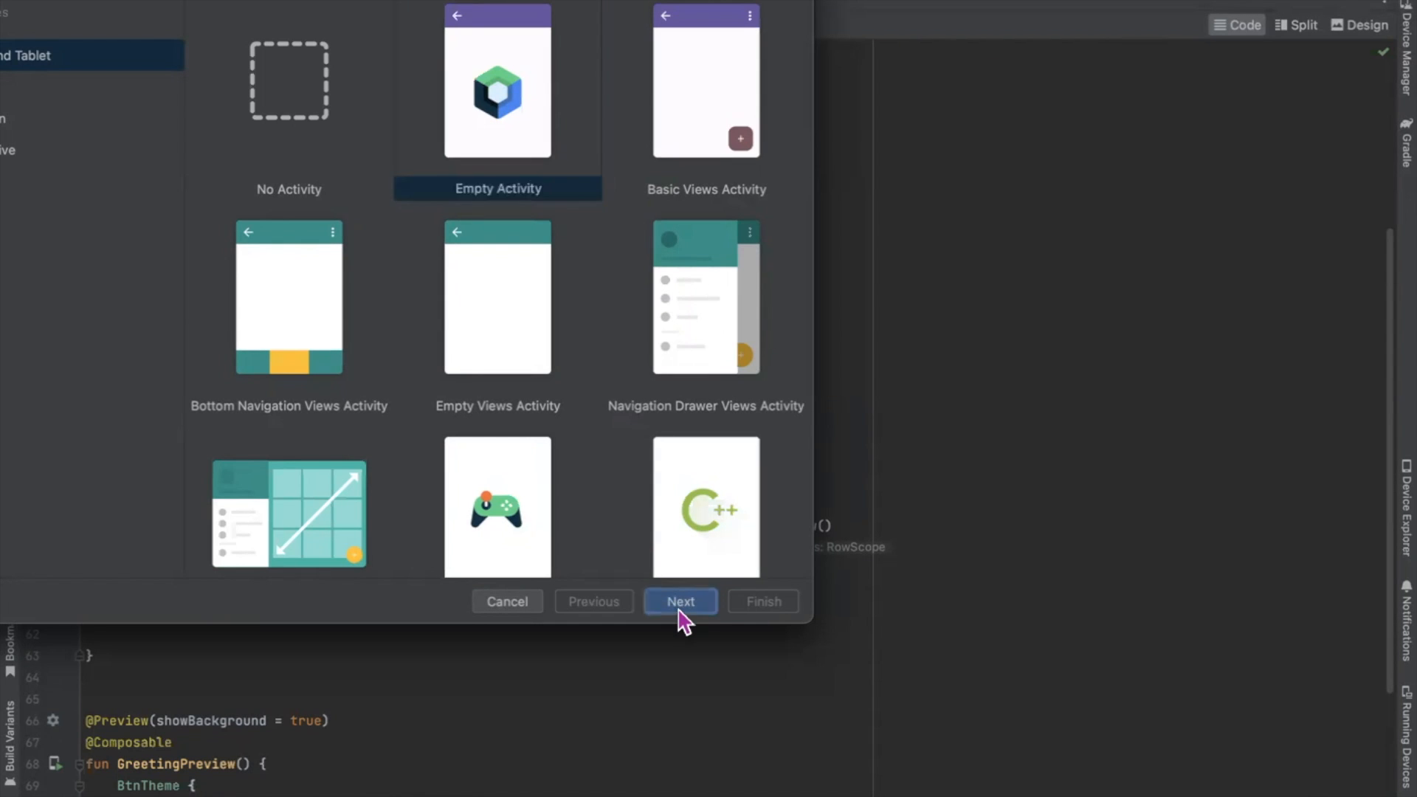
- Create an Empty Activity Compose project named 'Button'
left_click(680, 601)
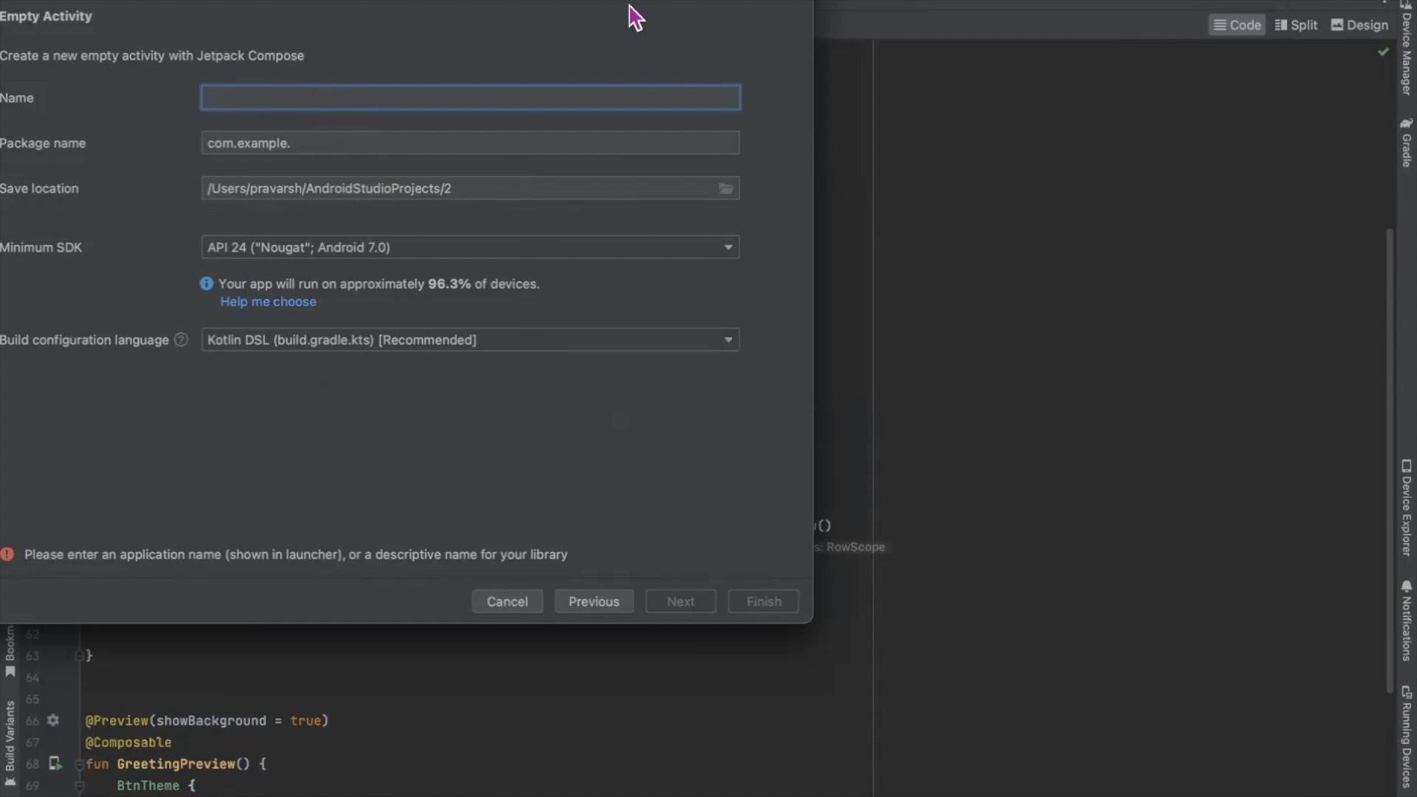
type("Butt")
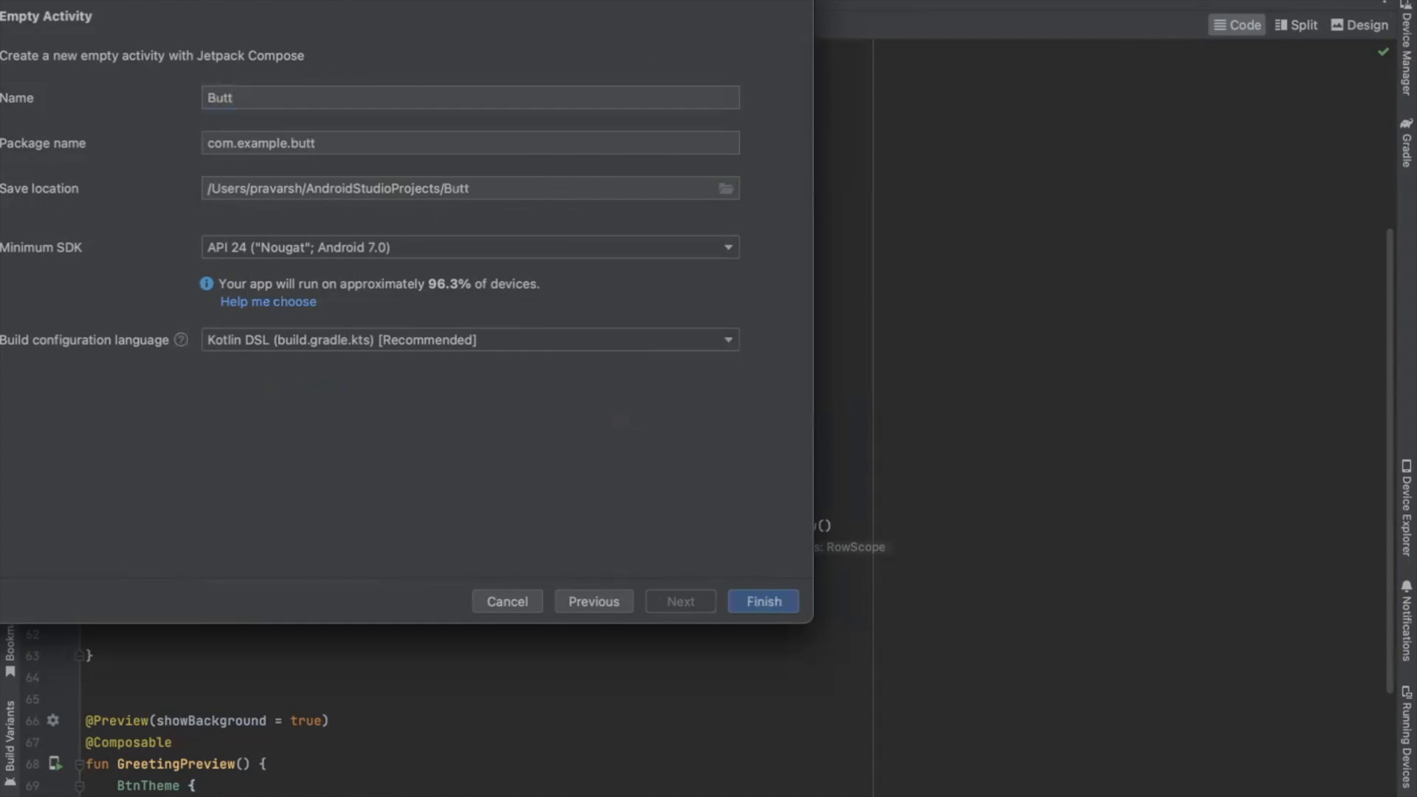
type("on")
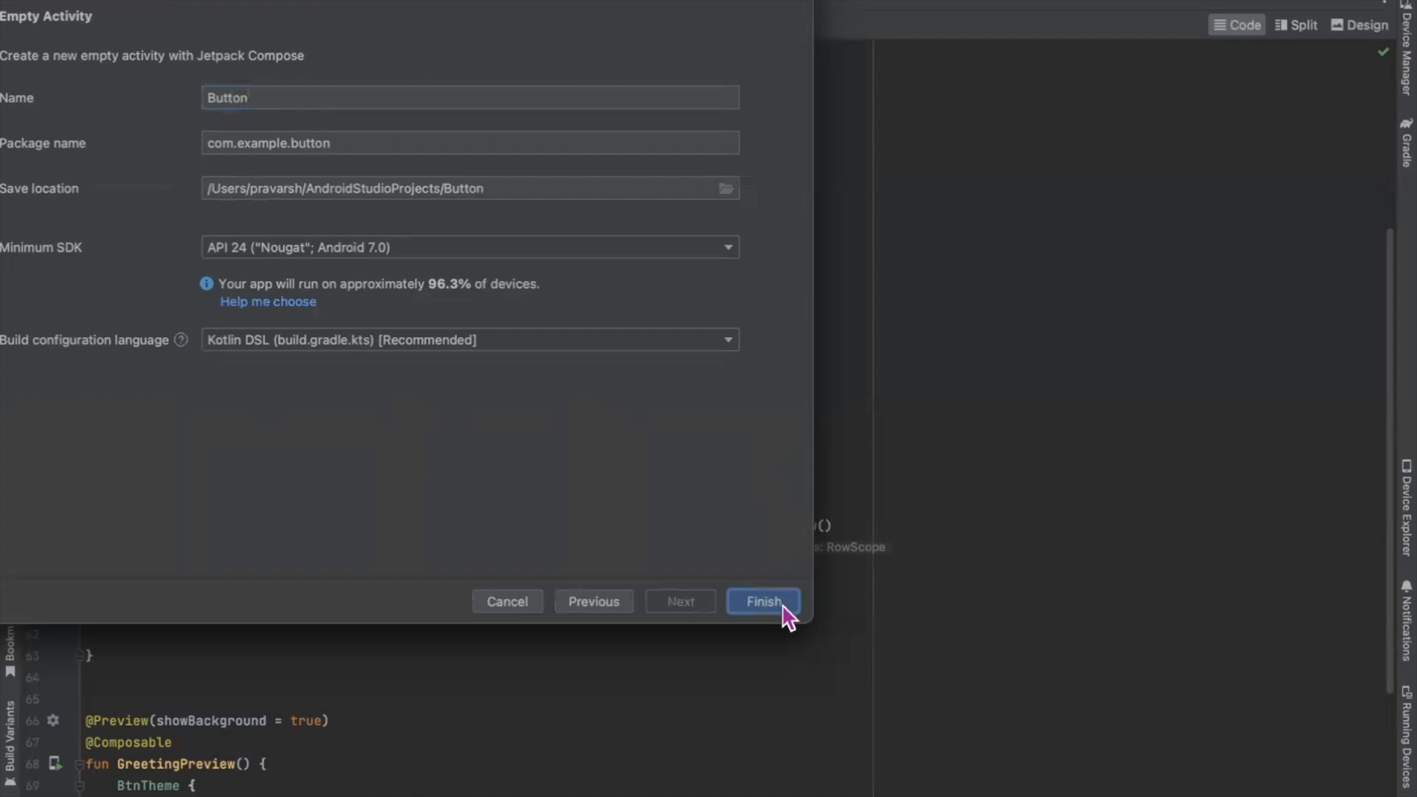
left_click(761, 601)
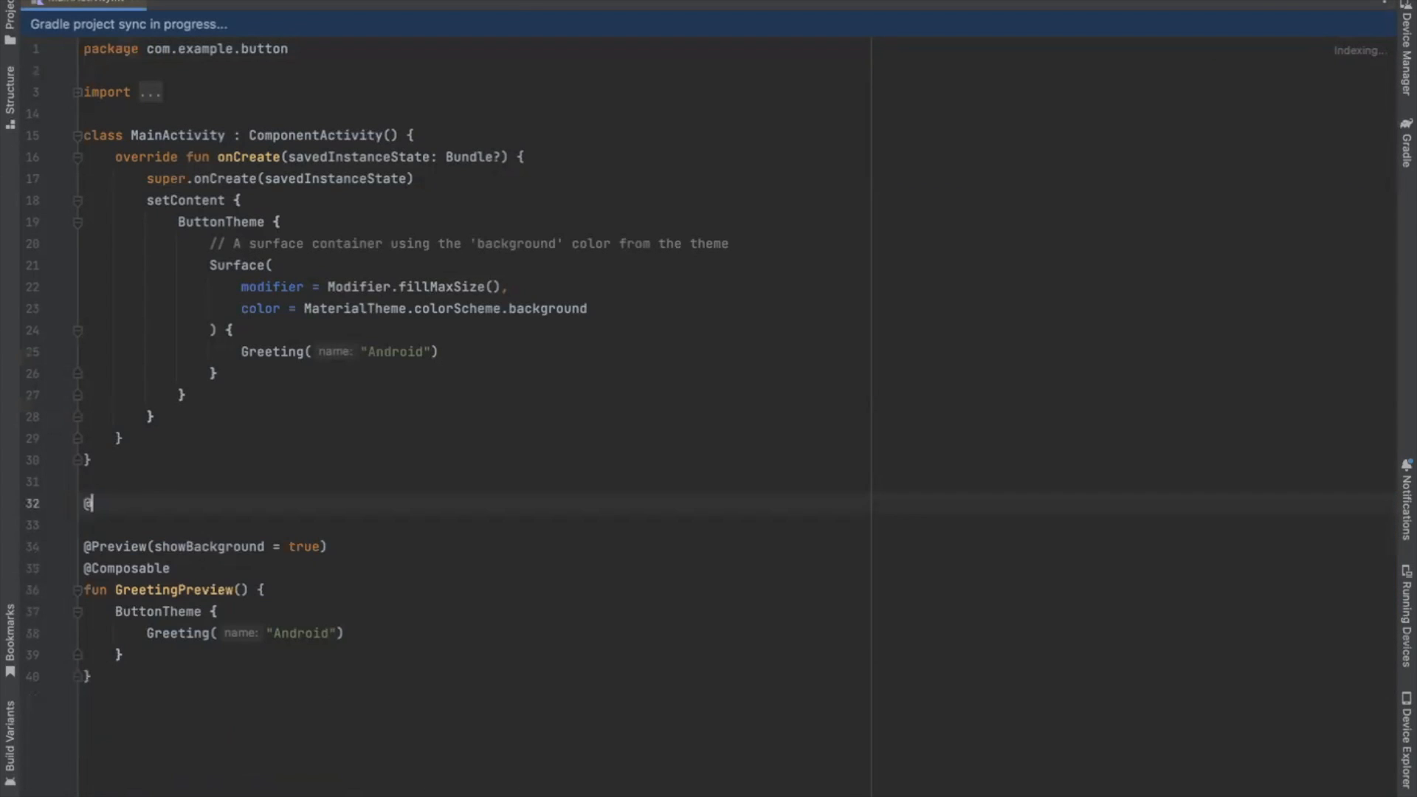
type("Composable")
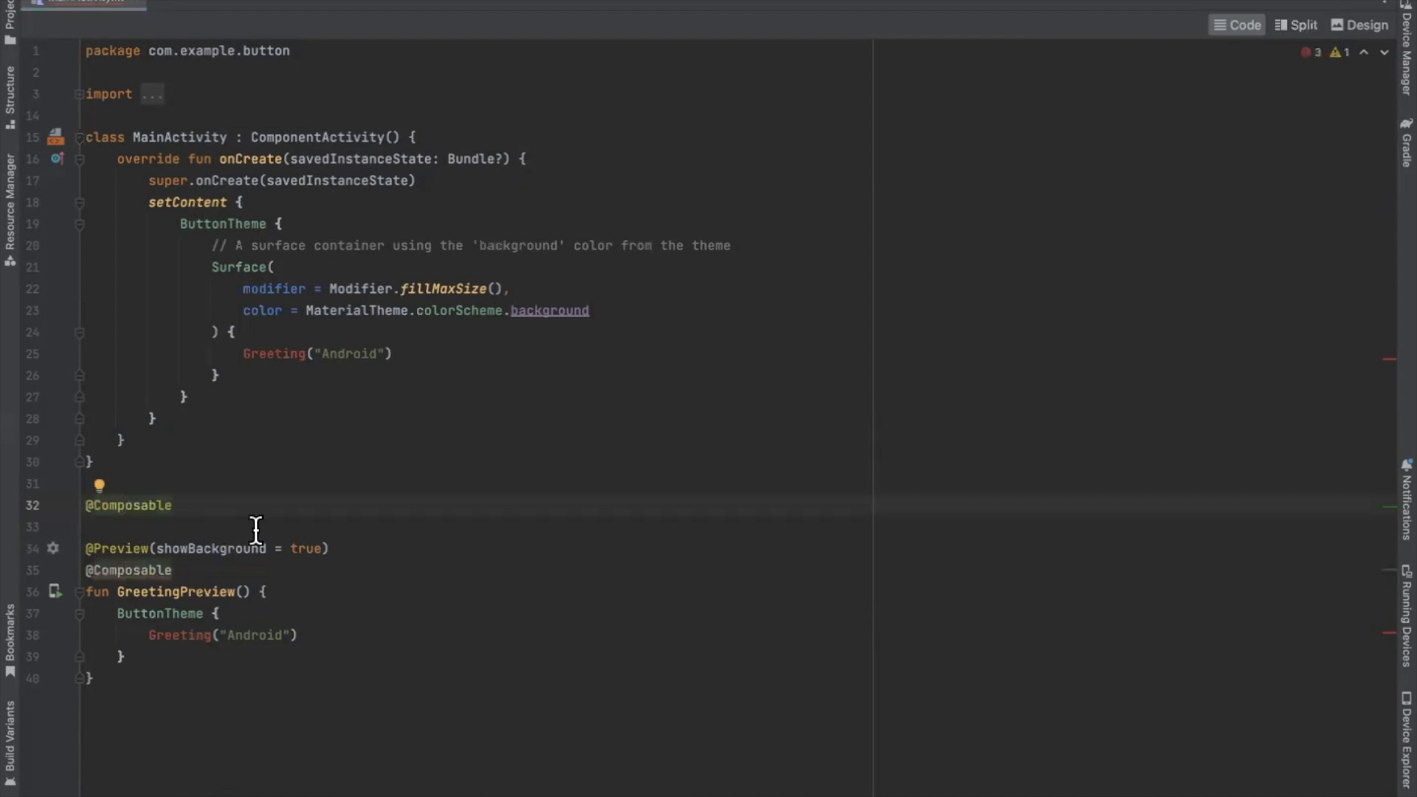
type("fun ButtonExample(){")
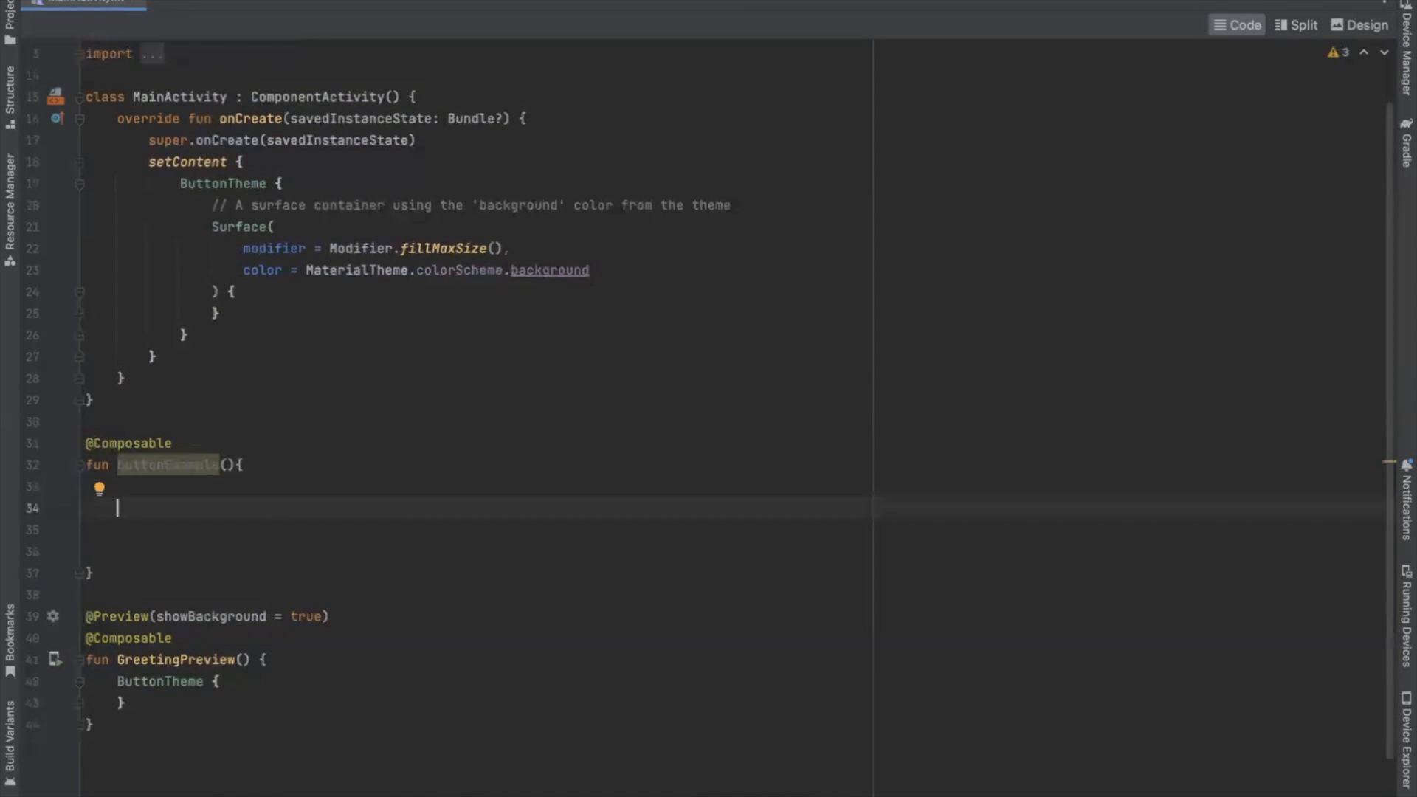
type("co")
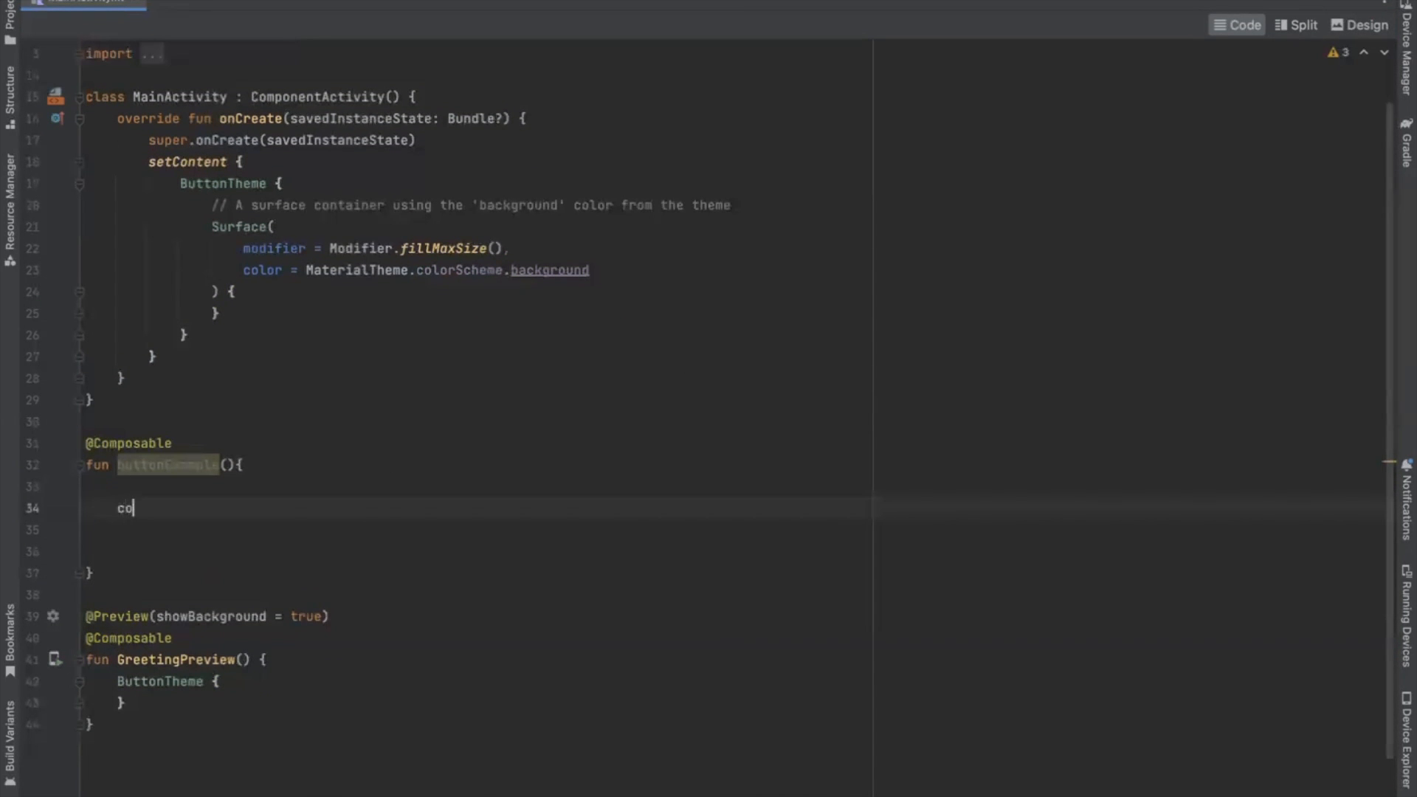
key("Backspace")
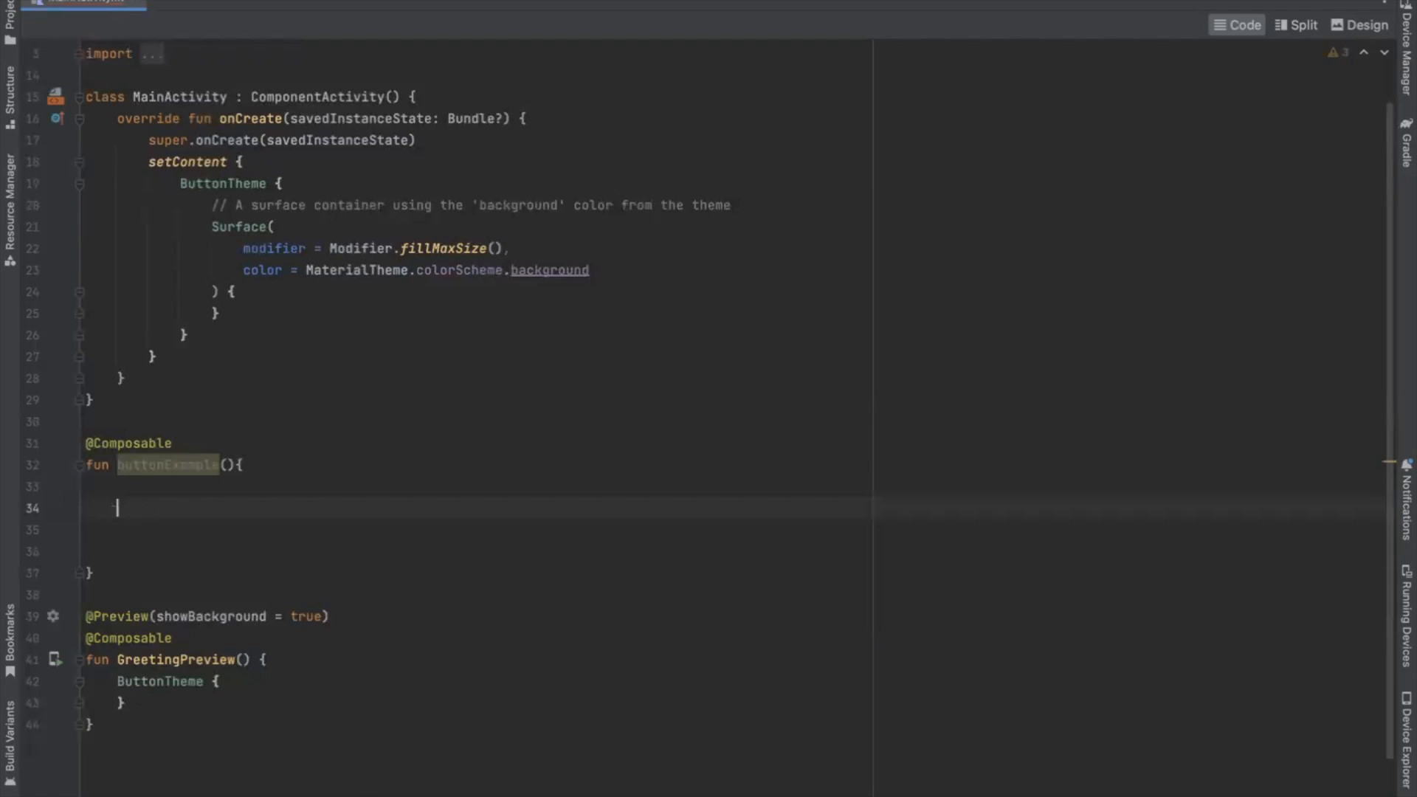
- Add a horizontally centred Column filling height and width with 20.dp padding
type("Coll")
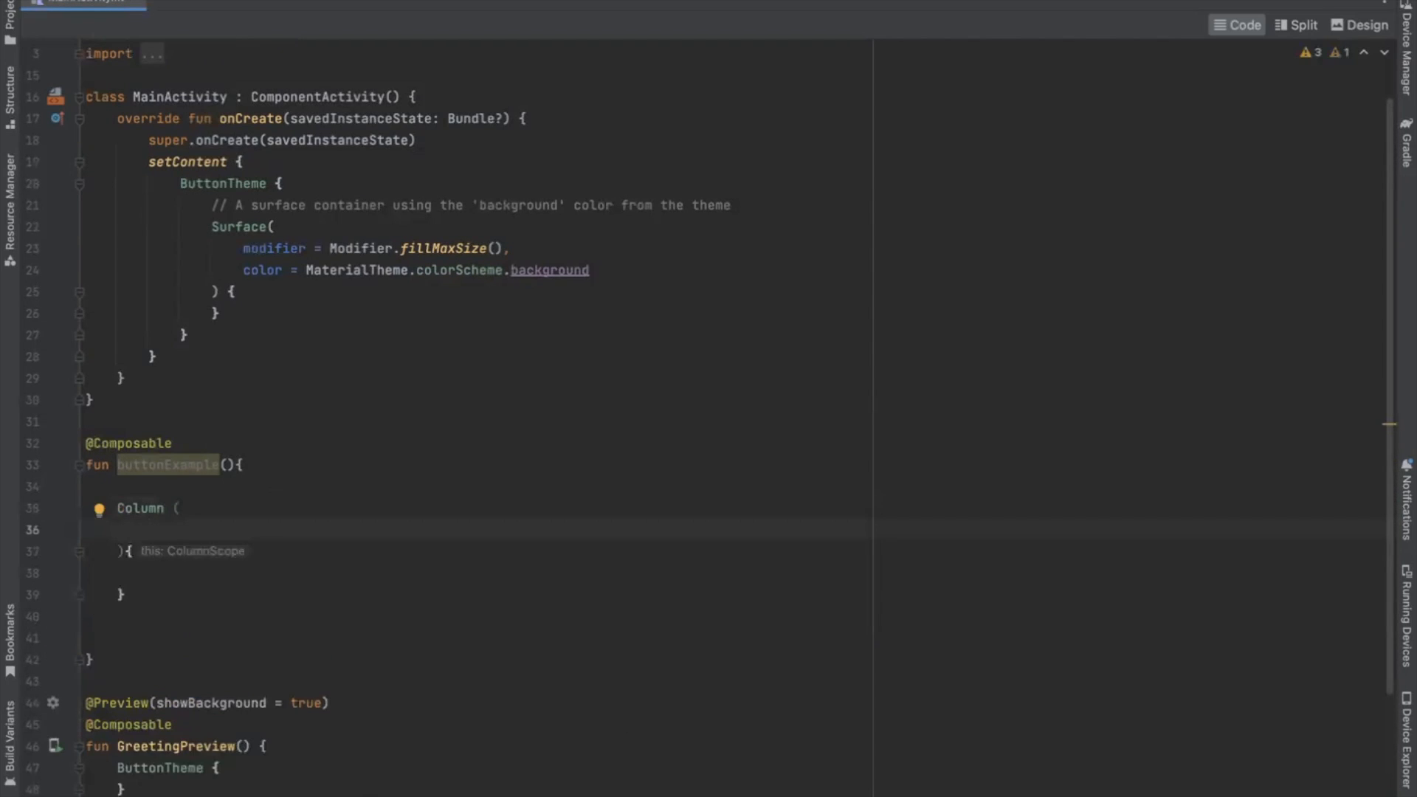
type("horizontalAlignment = Alignment.CenterHorizontally")
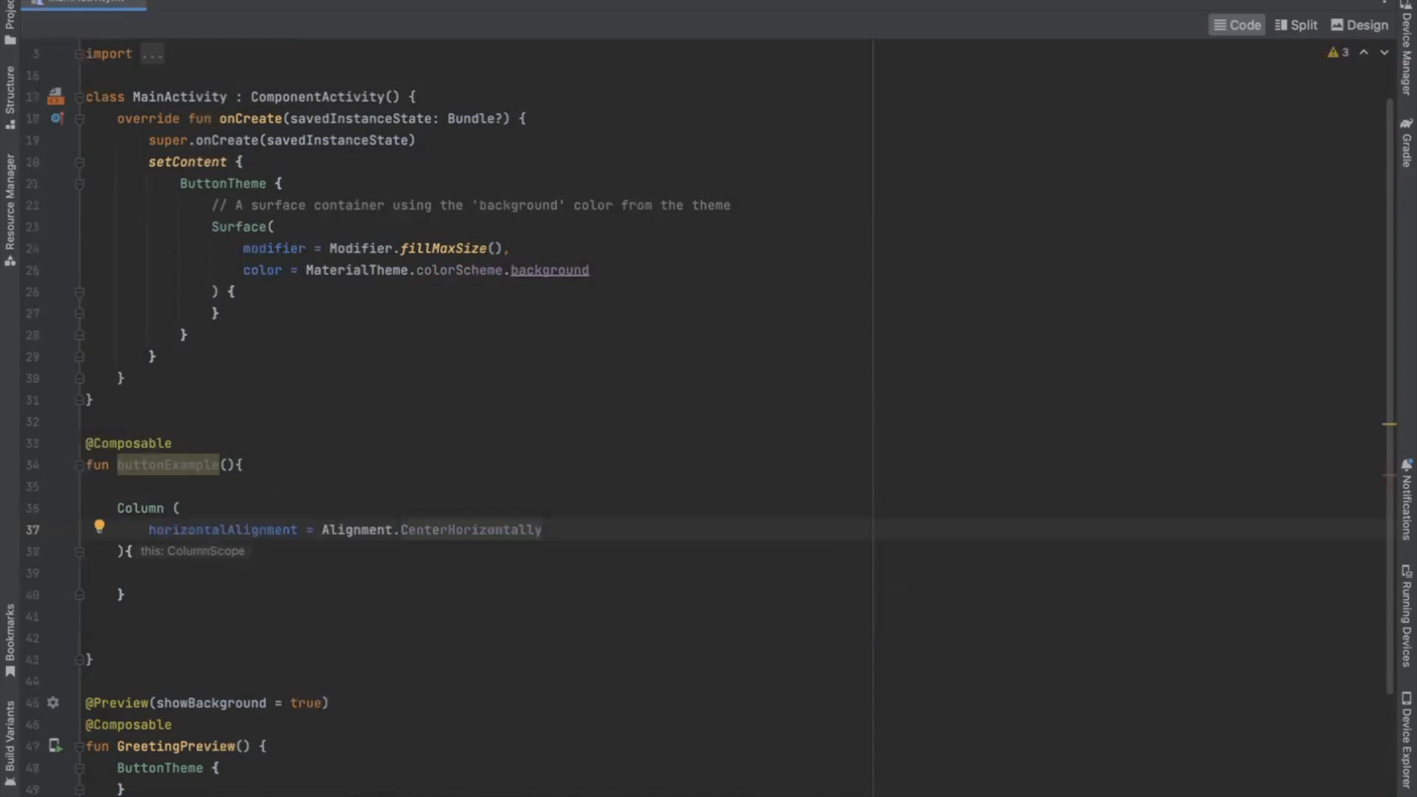
type("modifier = Modifier.fold")
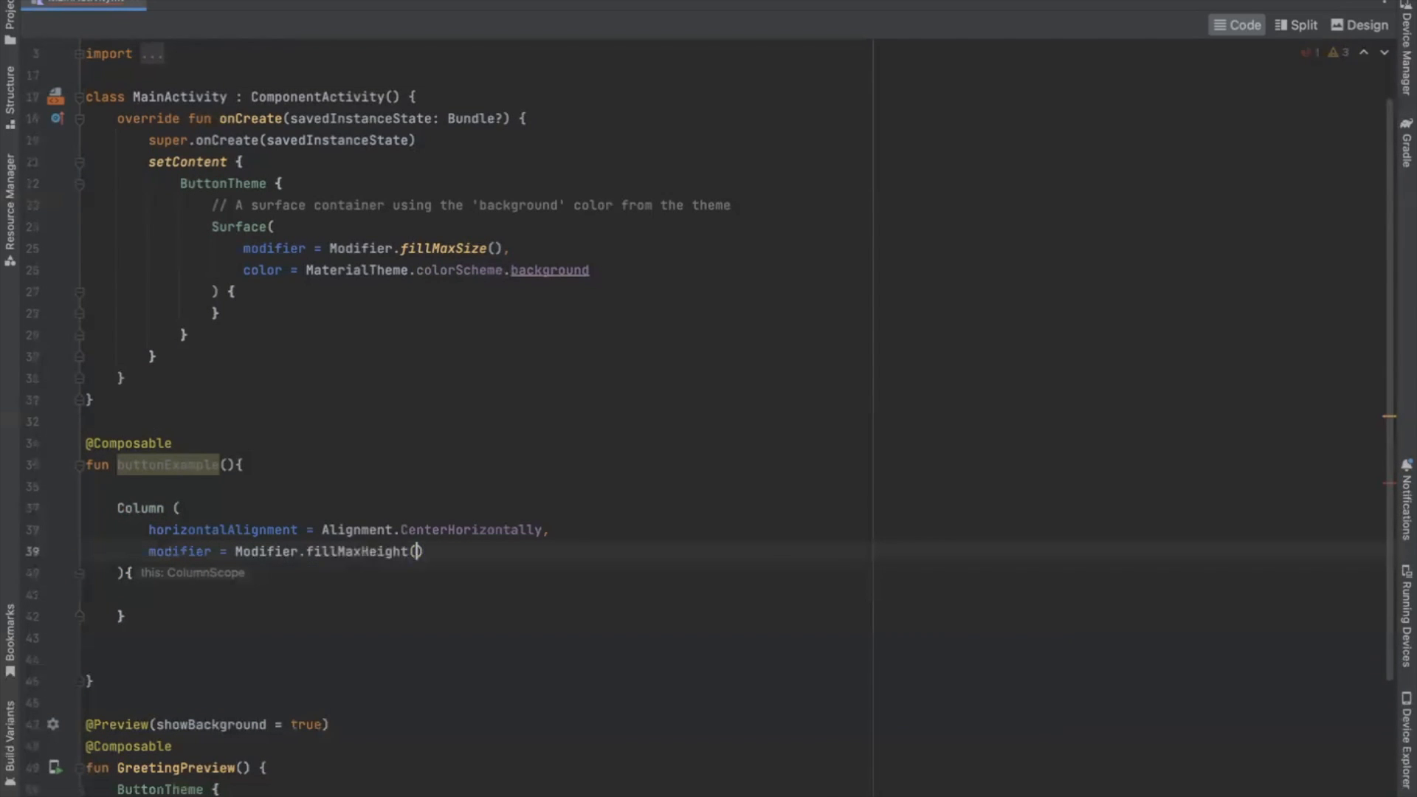
type(".fillMaxWidth().padding(20.dp")
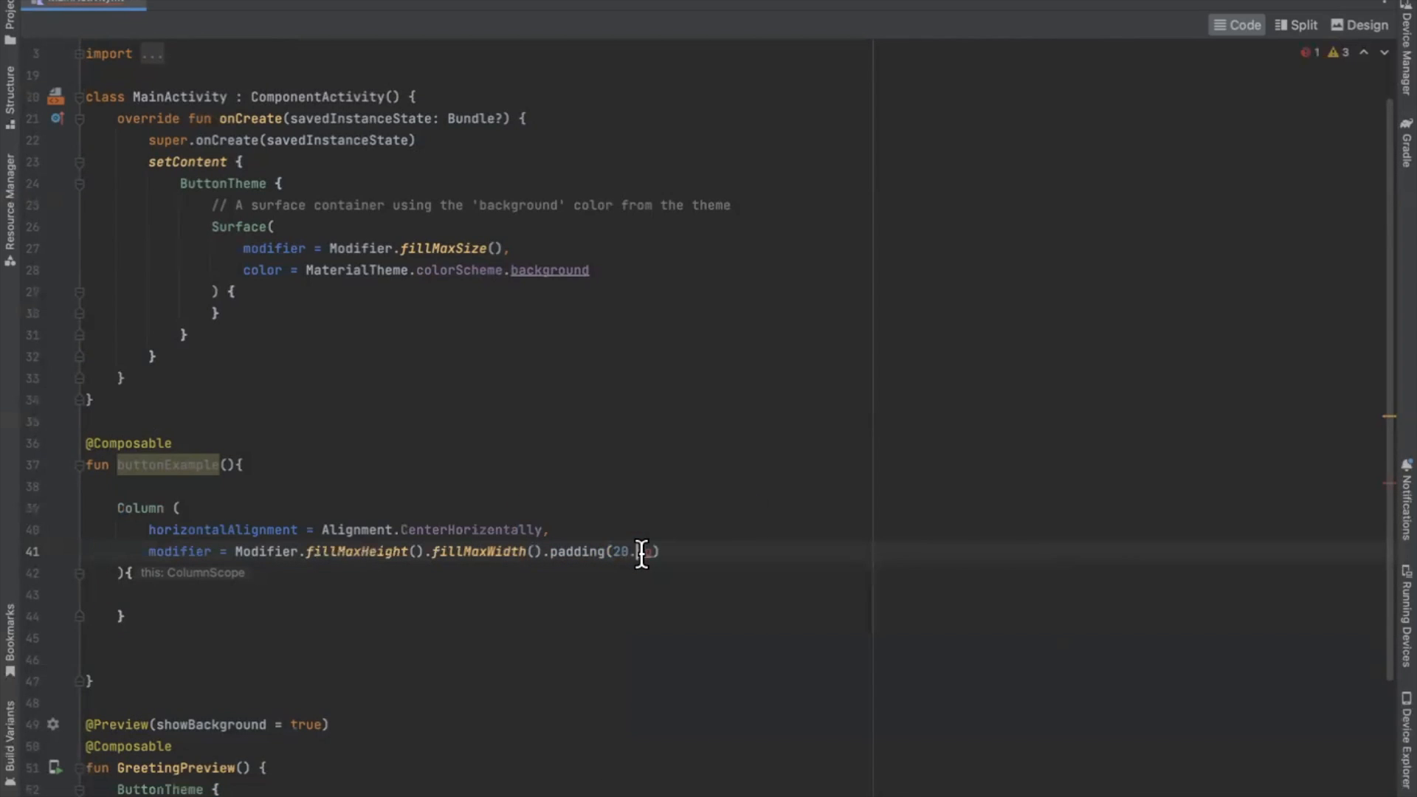
type("Bu")
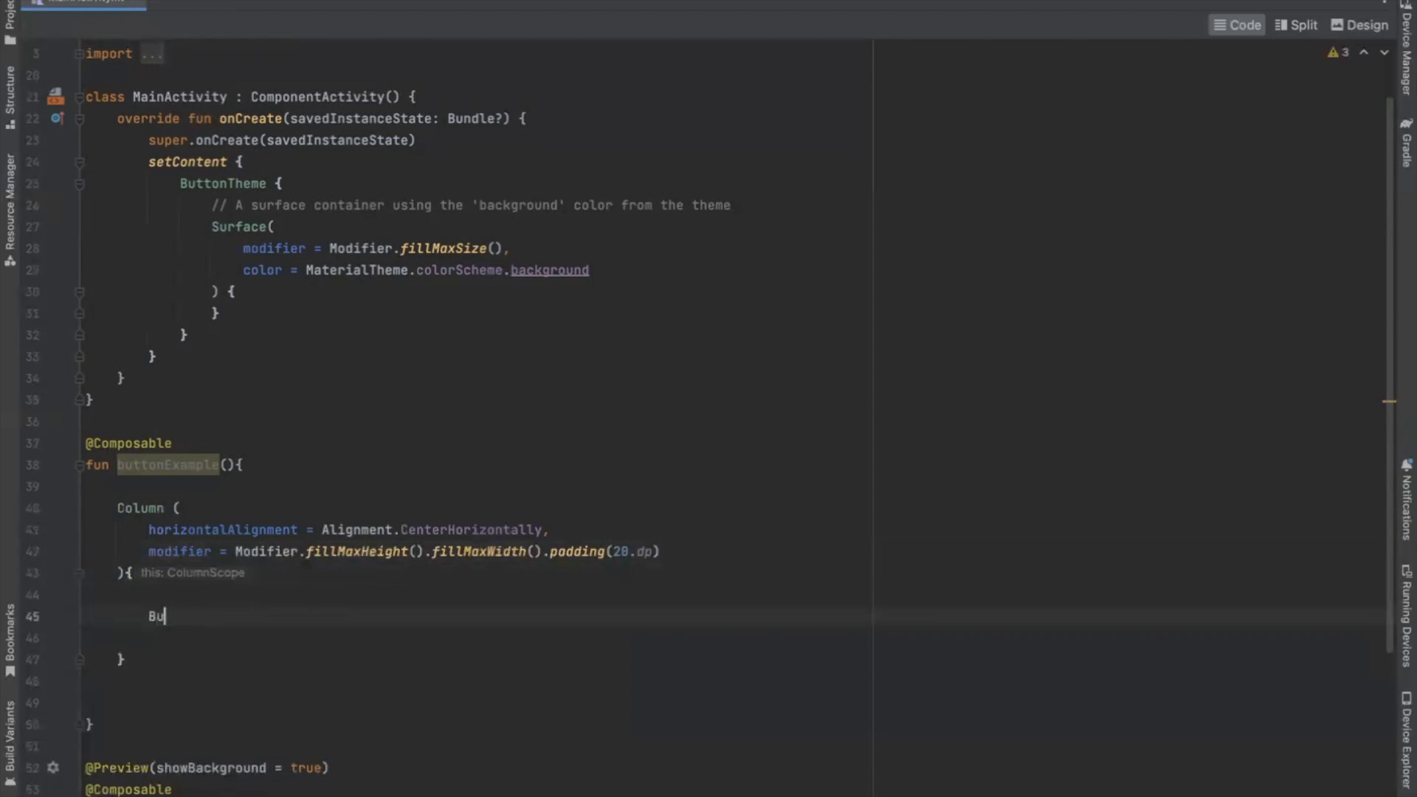
- Add a Button whose onClick shows a long 'Button is Clicked' toast via contextToast
type("tton(onClick = {}) {")
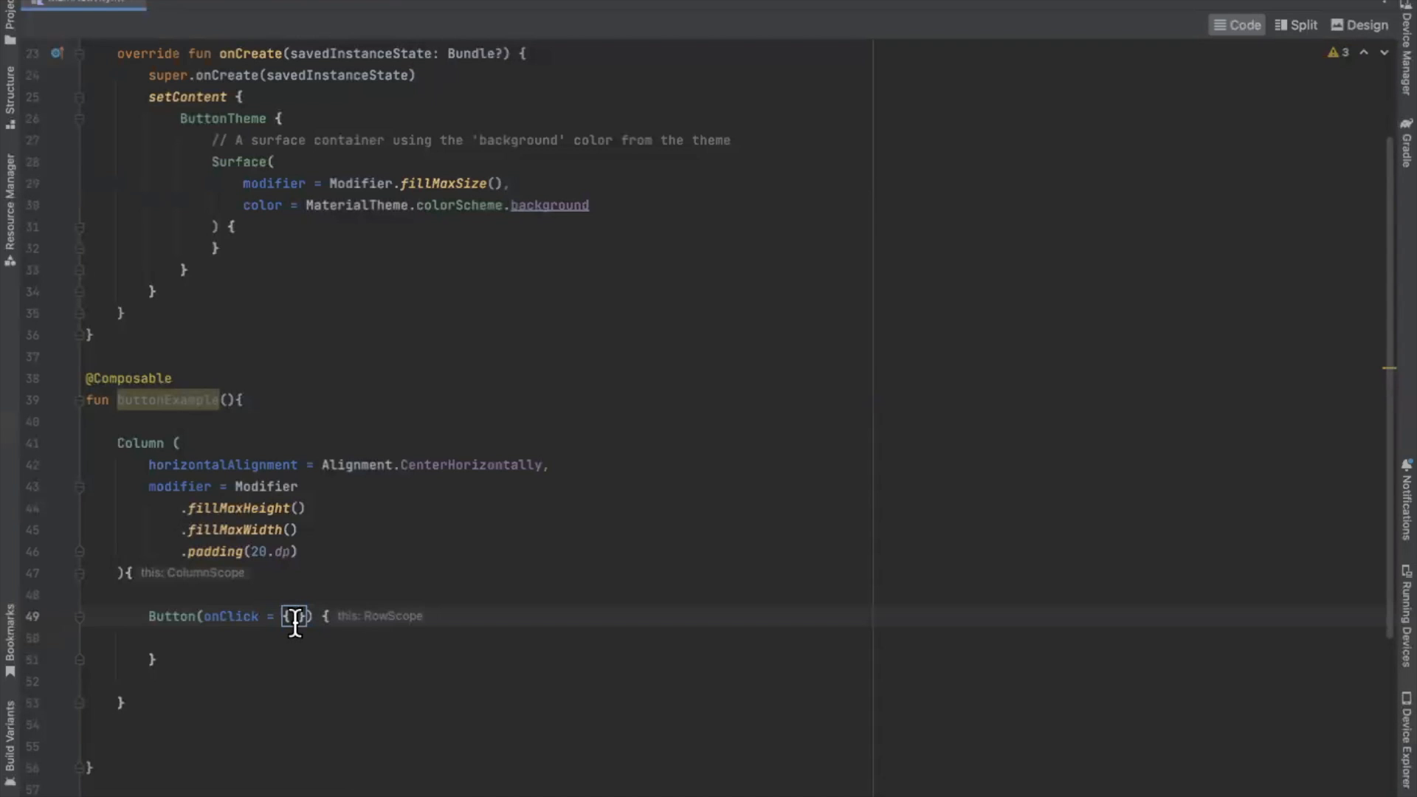
type("Toast.makeText(")
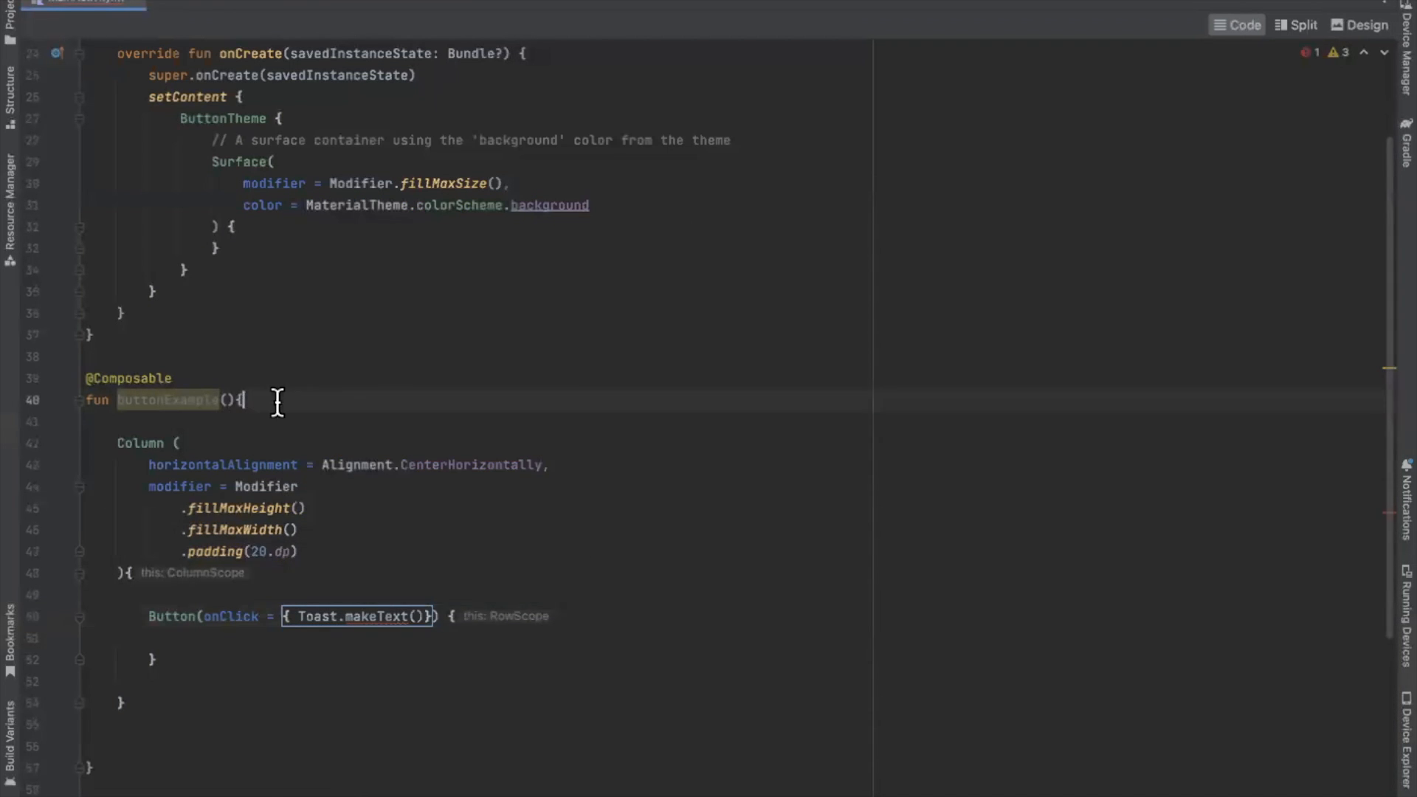
type("val")
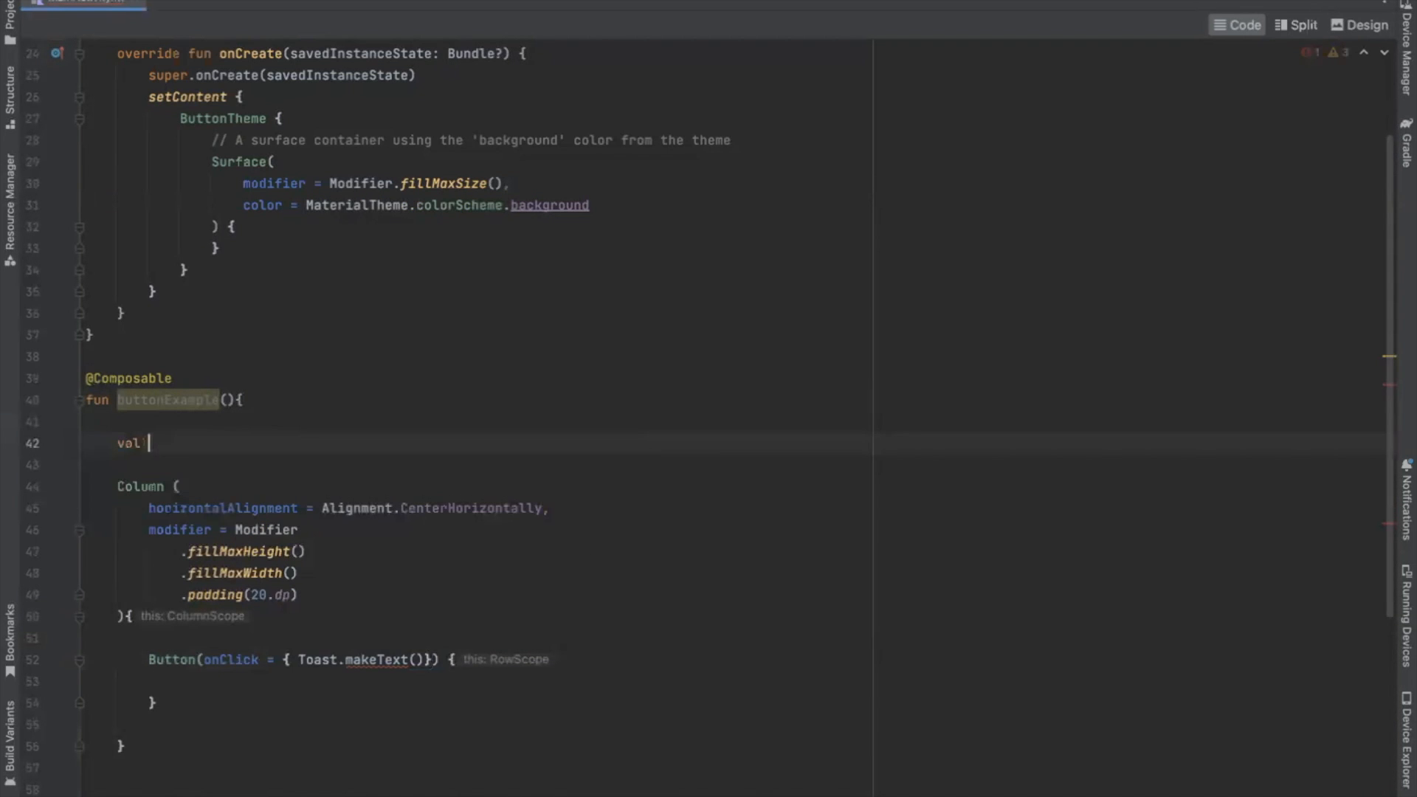
type("context")
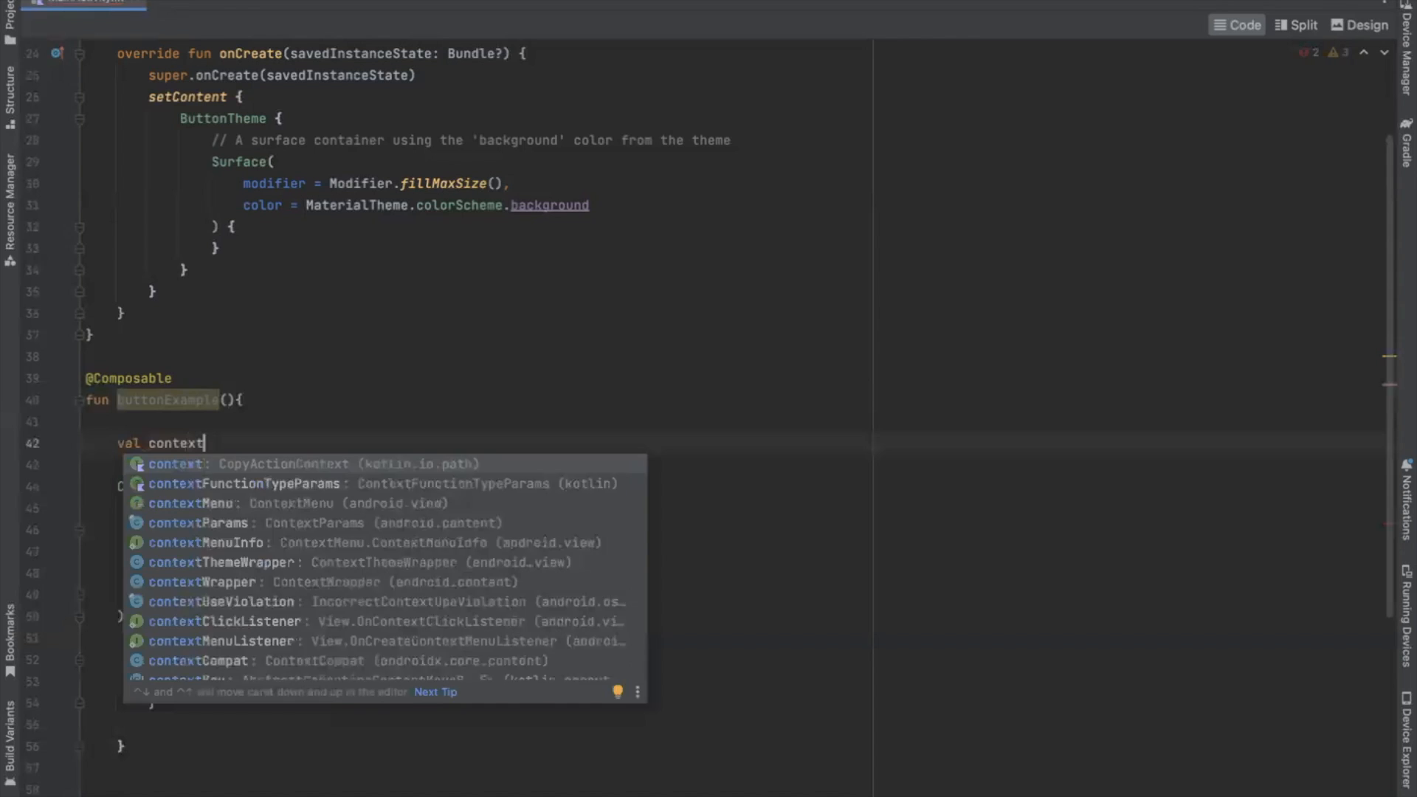
type("Toast = LocalContext.current.applicationContext")
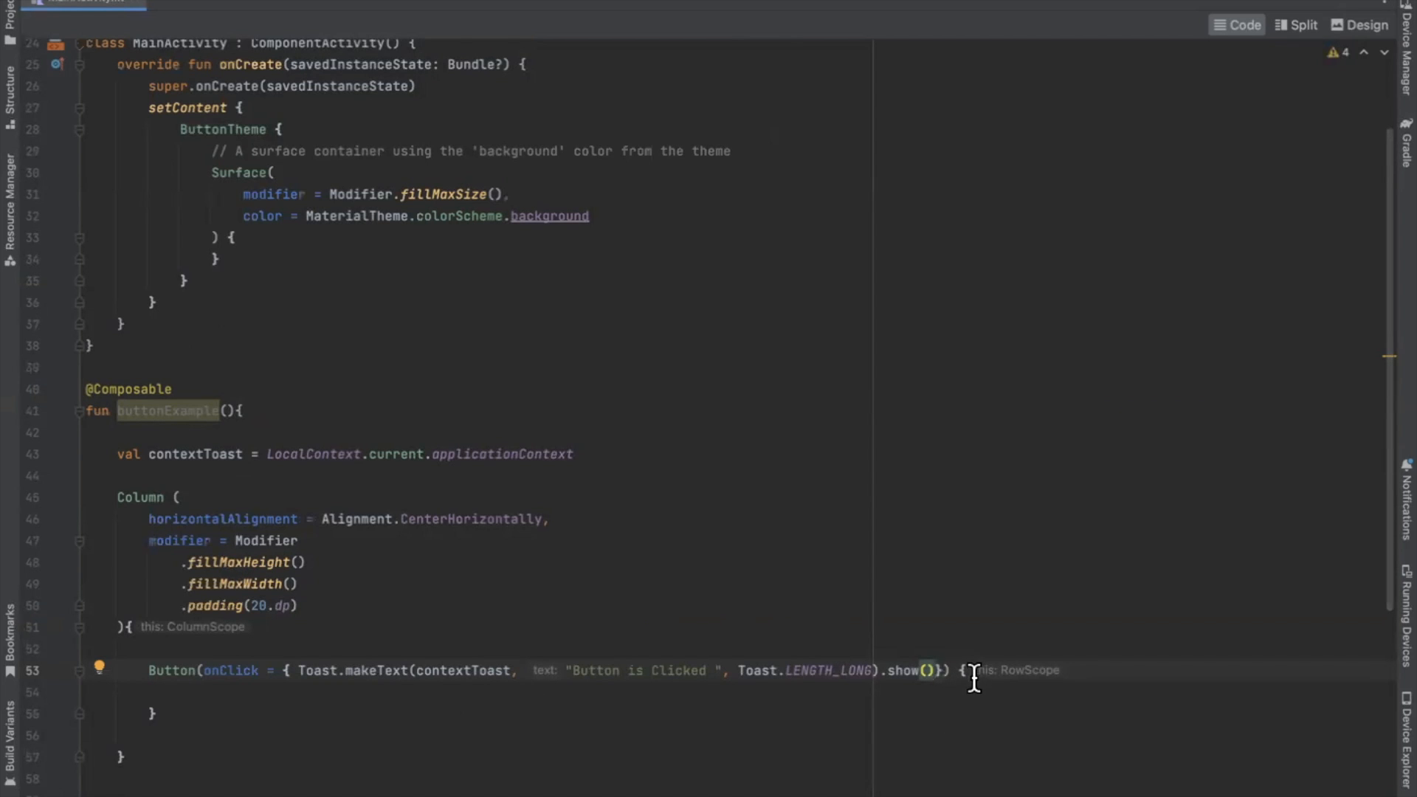
scroll("down", 3)
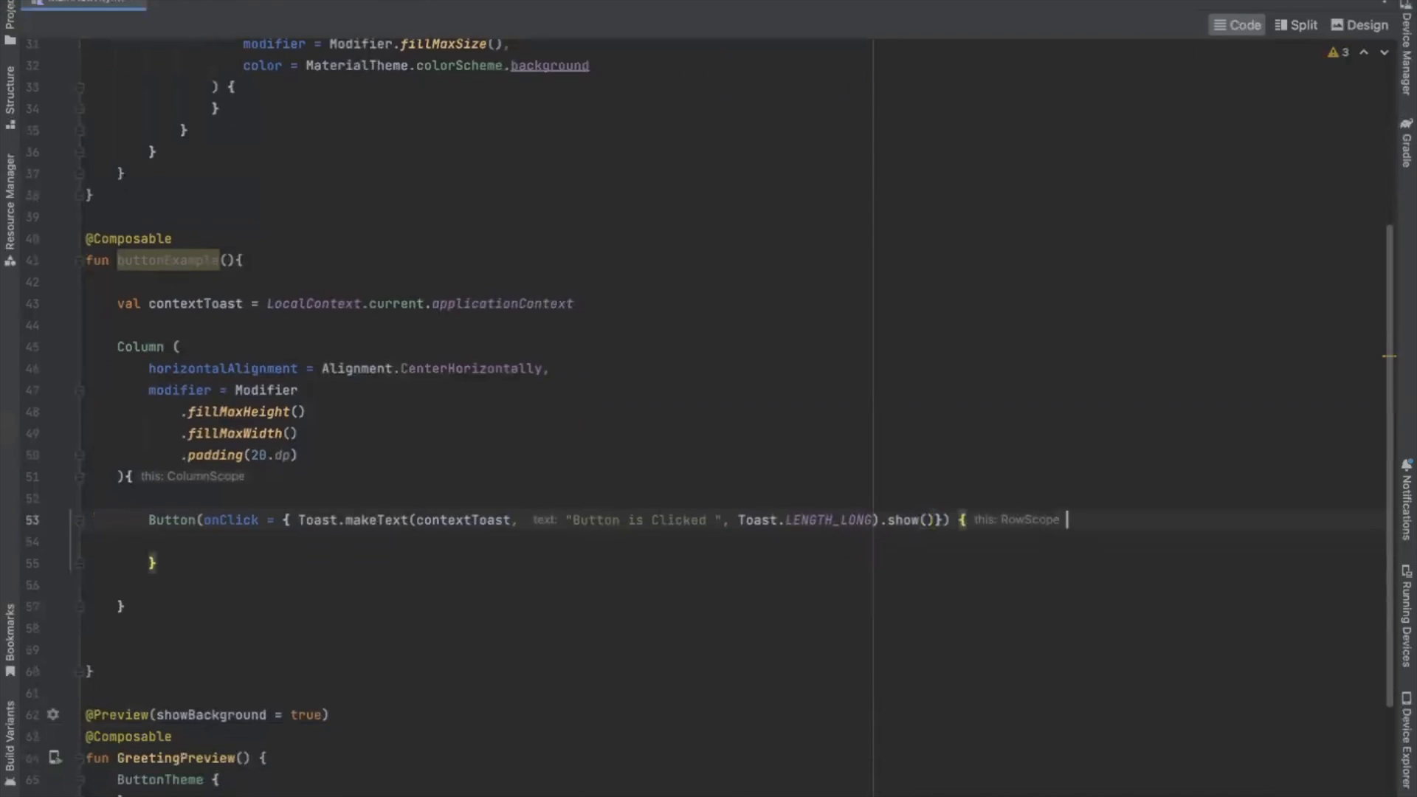
- Add Text(text = "Click Here ", color = Color.Red) inside the Button
type("Text(text =")
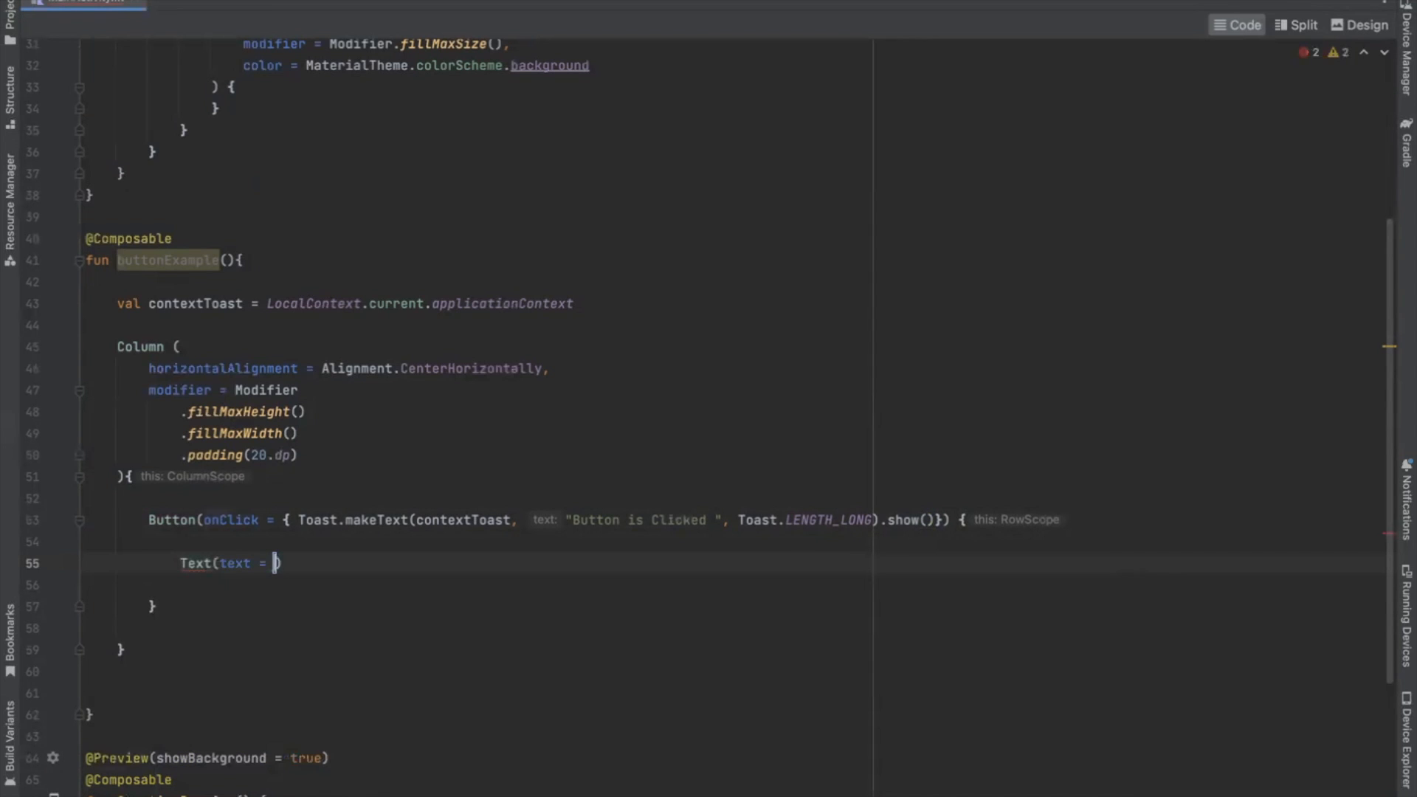
type("\"\"")
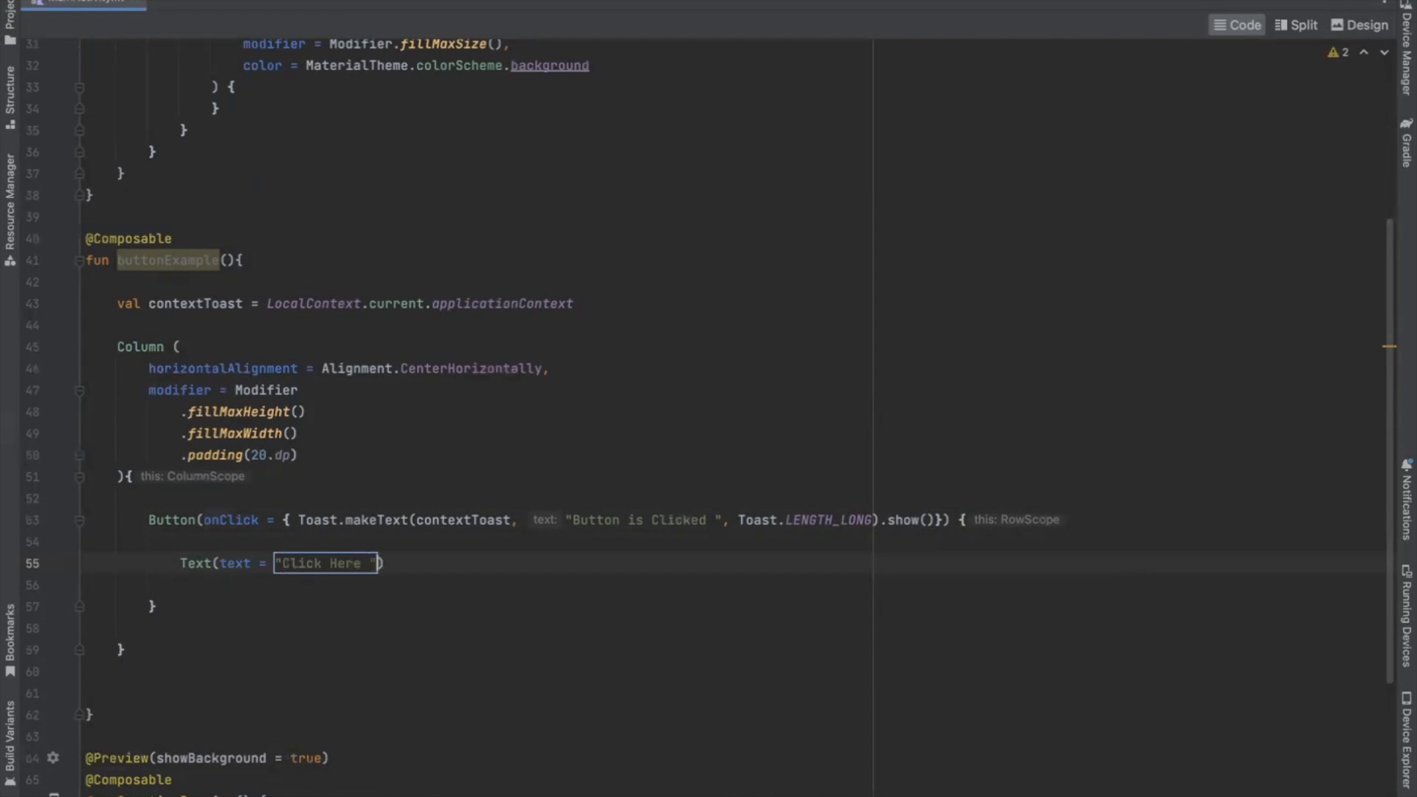
type(",")
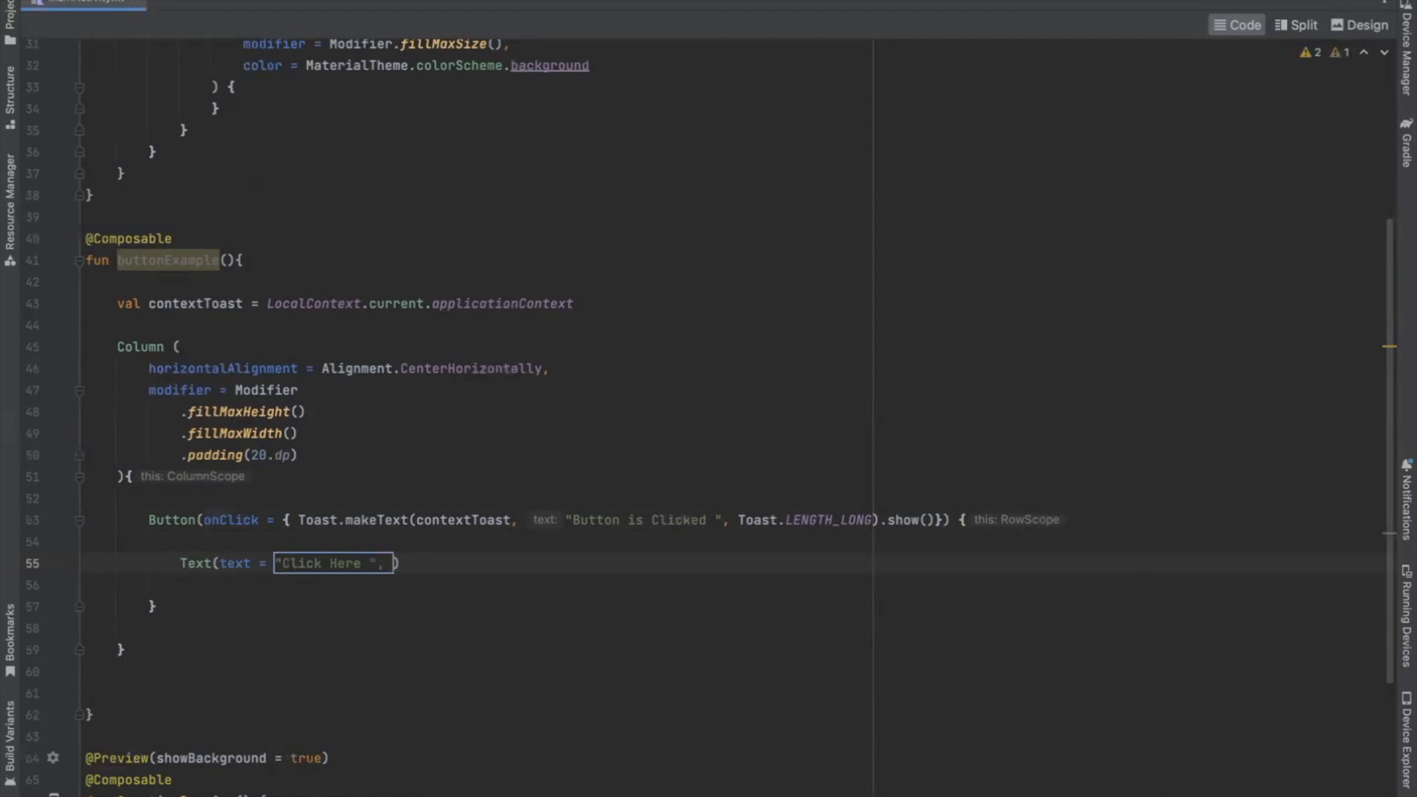
type(", color =")
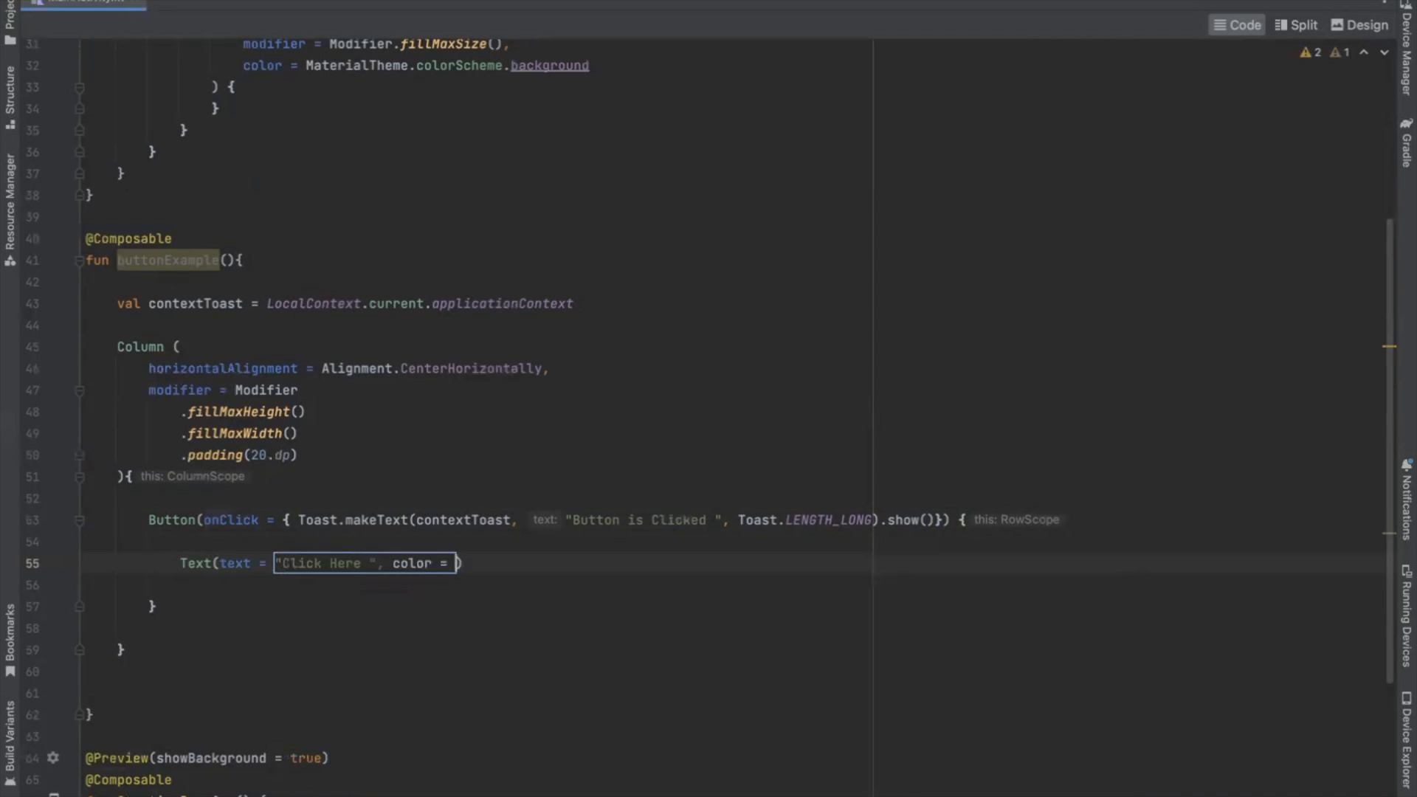
type("Color.Red")
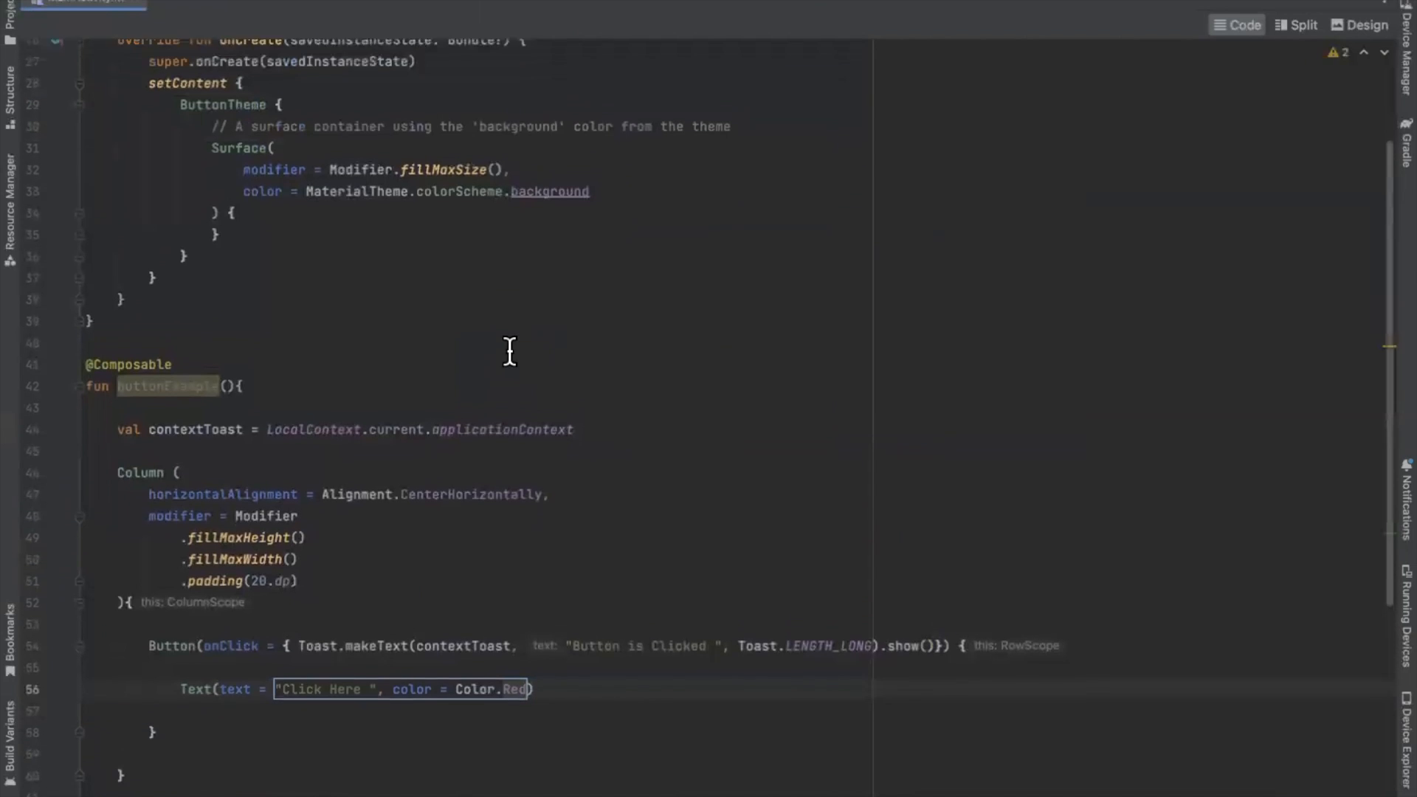
type("buttonExample(")
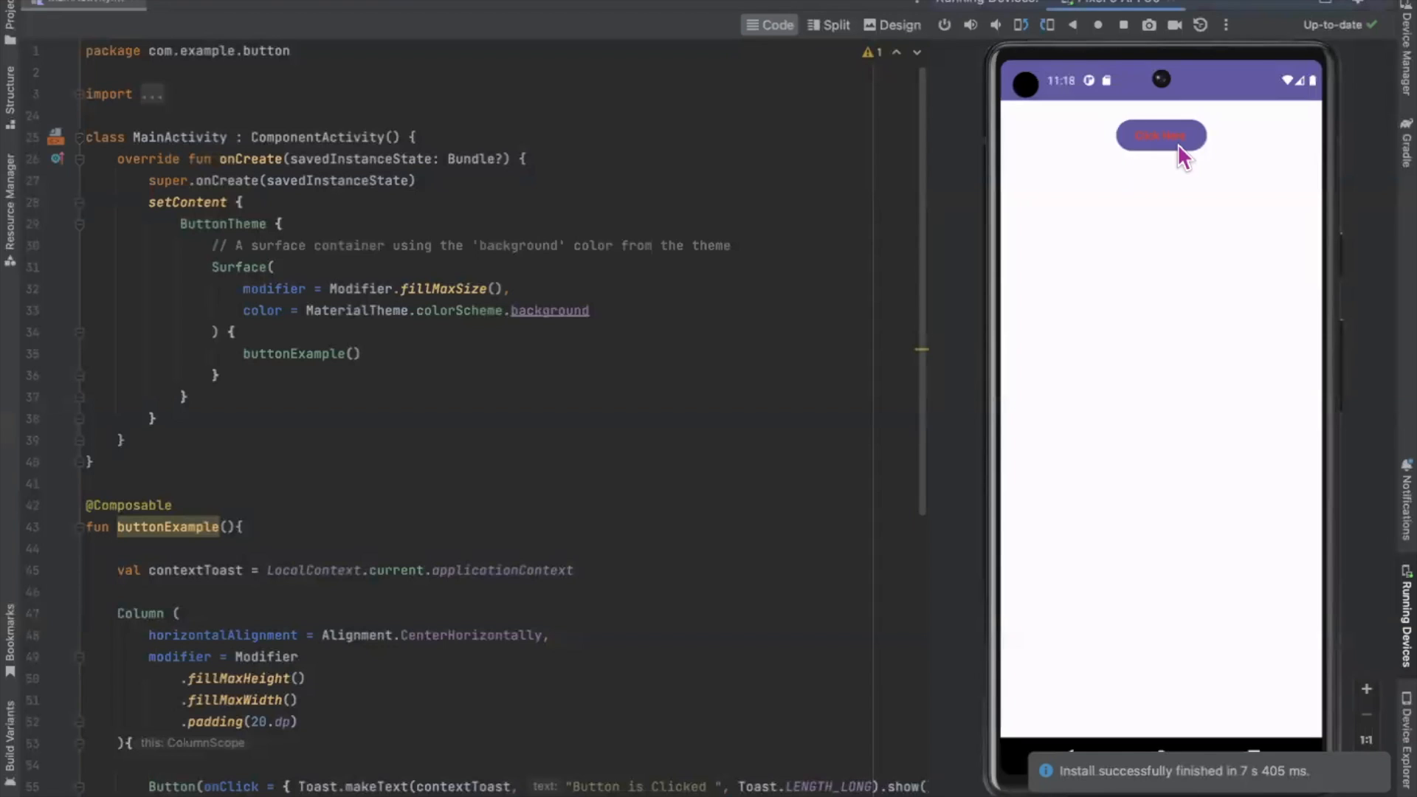
- Tap Click Here on the emulator to show the 'Button is Clicked' toast
left_click(1160, 135)
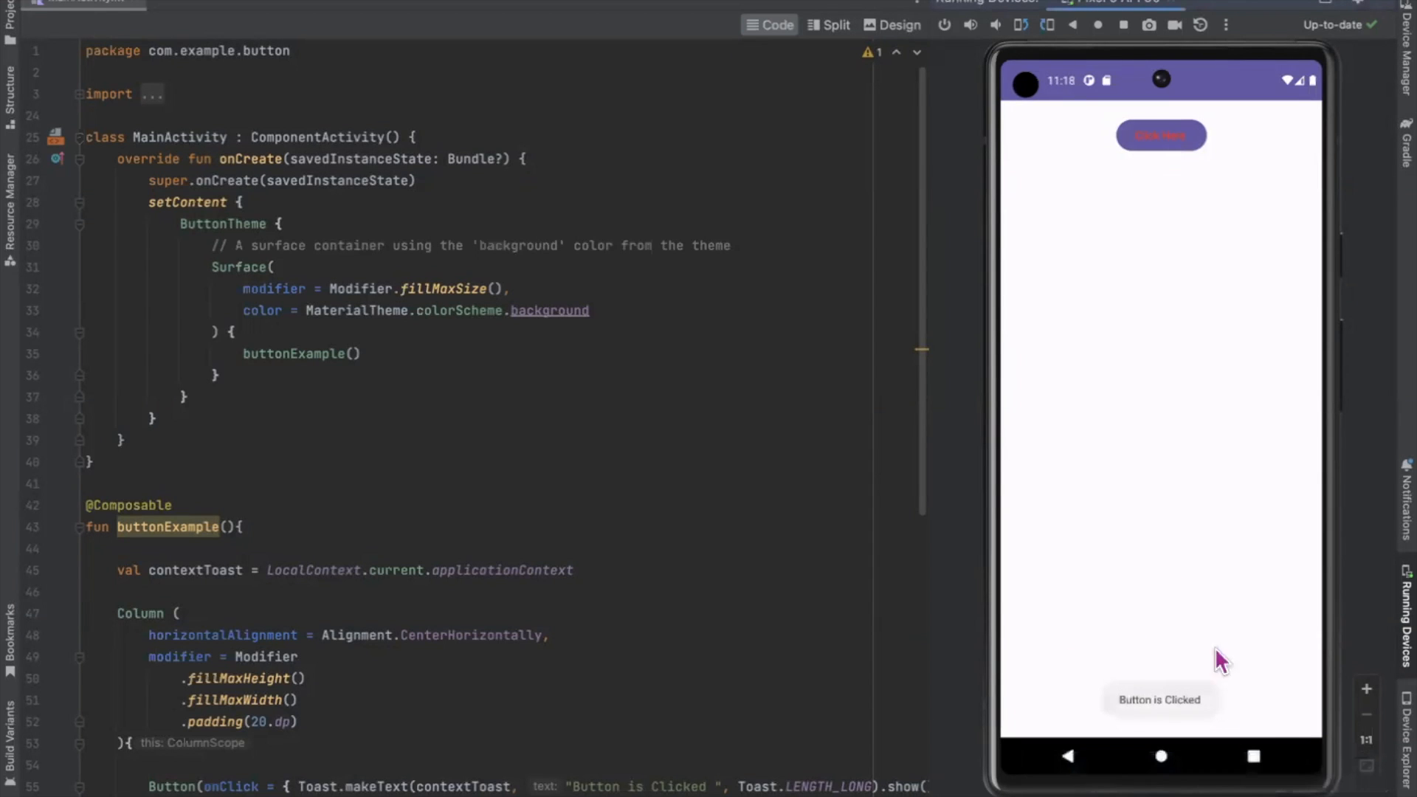
scroll("down", 3)
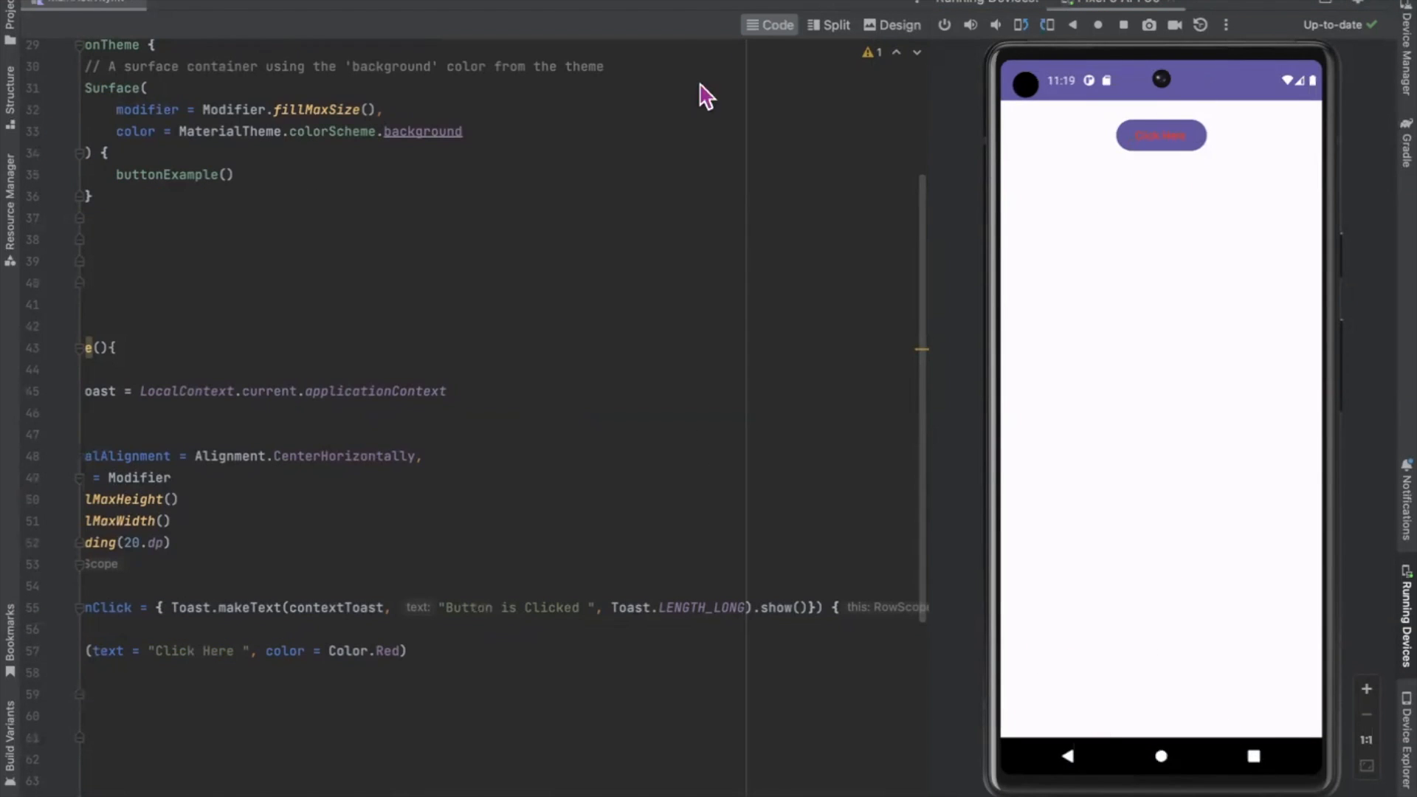
mouse_move(677, 64)
type("}, shape = CutCornerShape(20)")
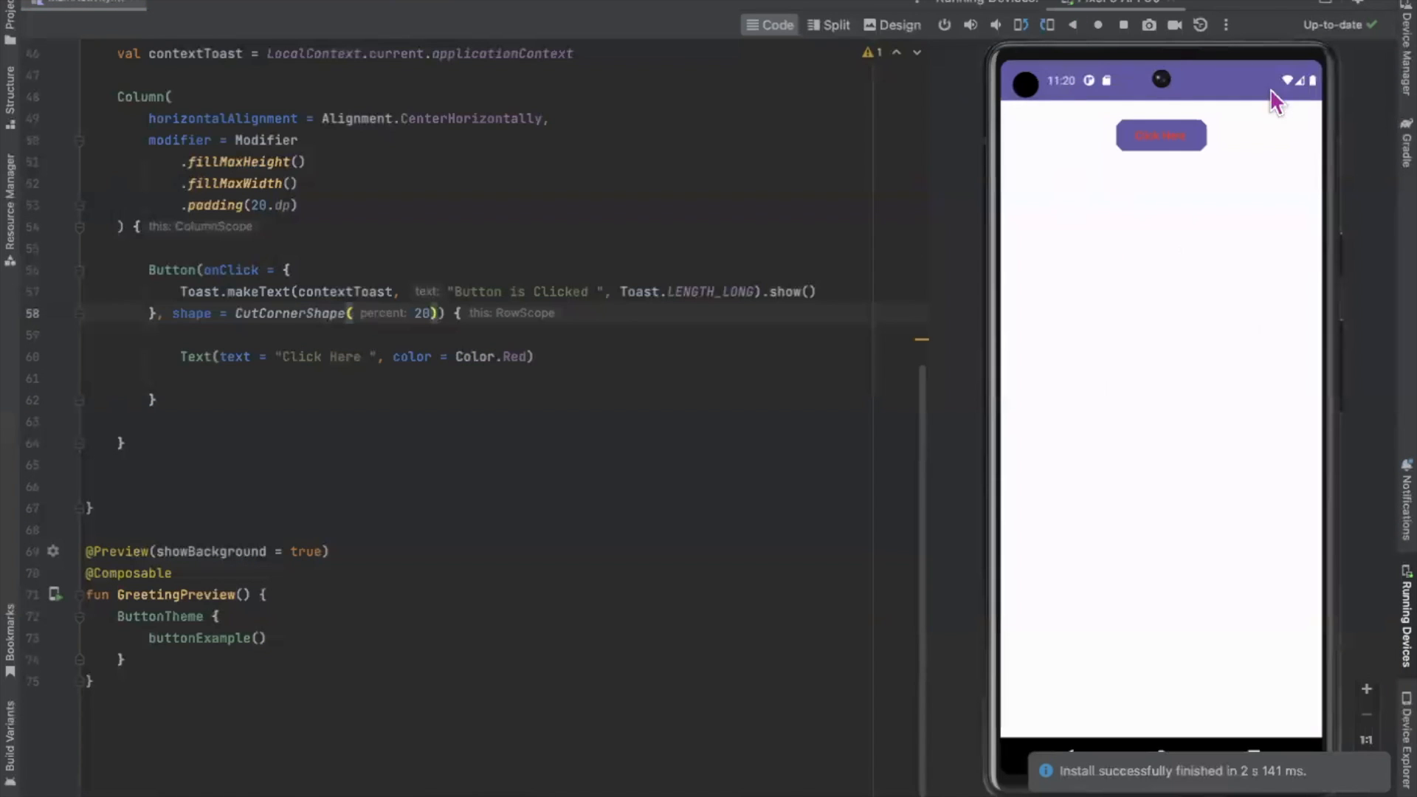
mouse_move(1289, 174)
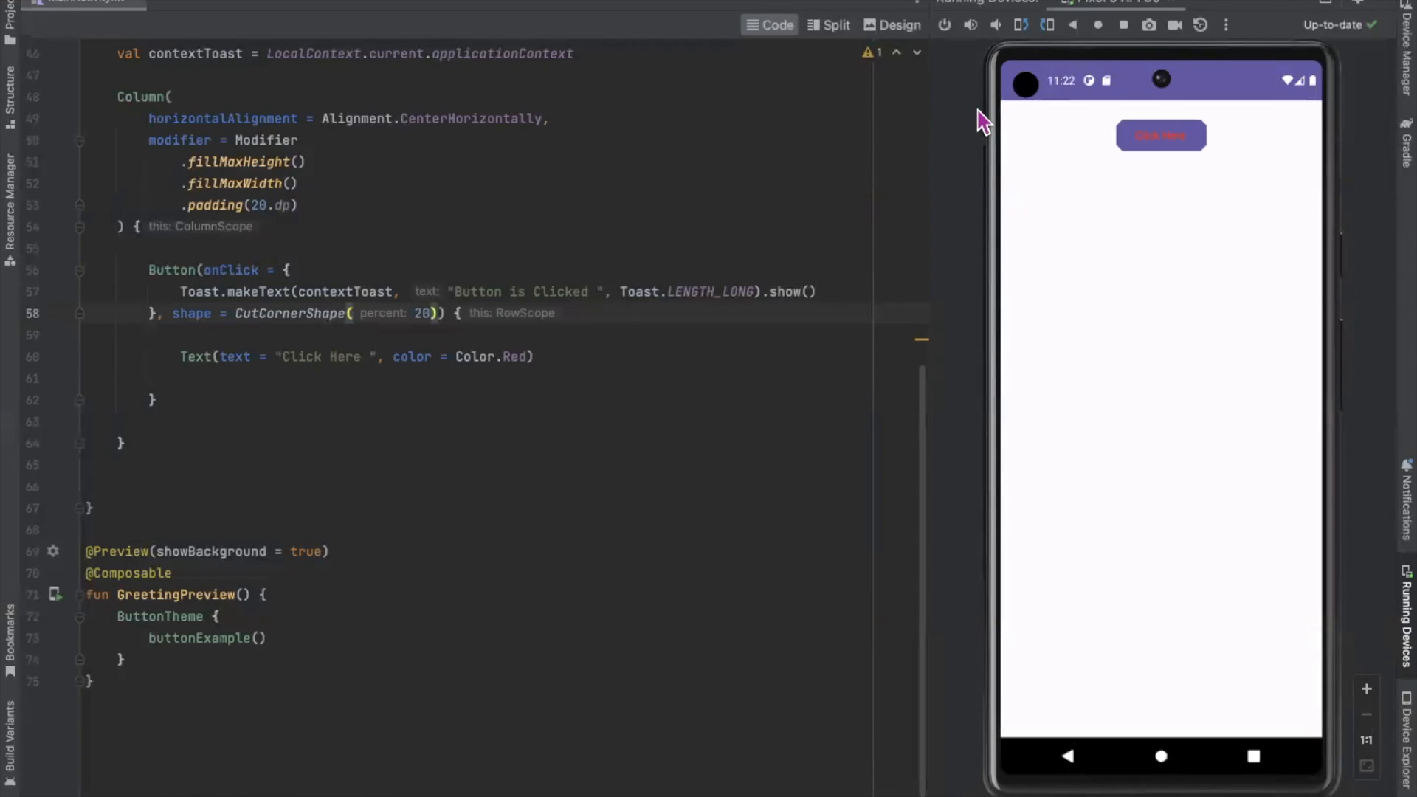
- Give the Button a BorderStroke(2.dp, Color.Black) border
type(",bor")
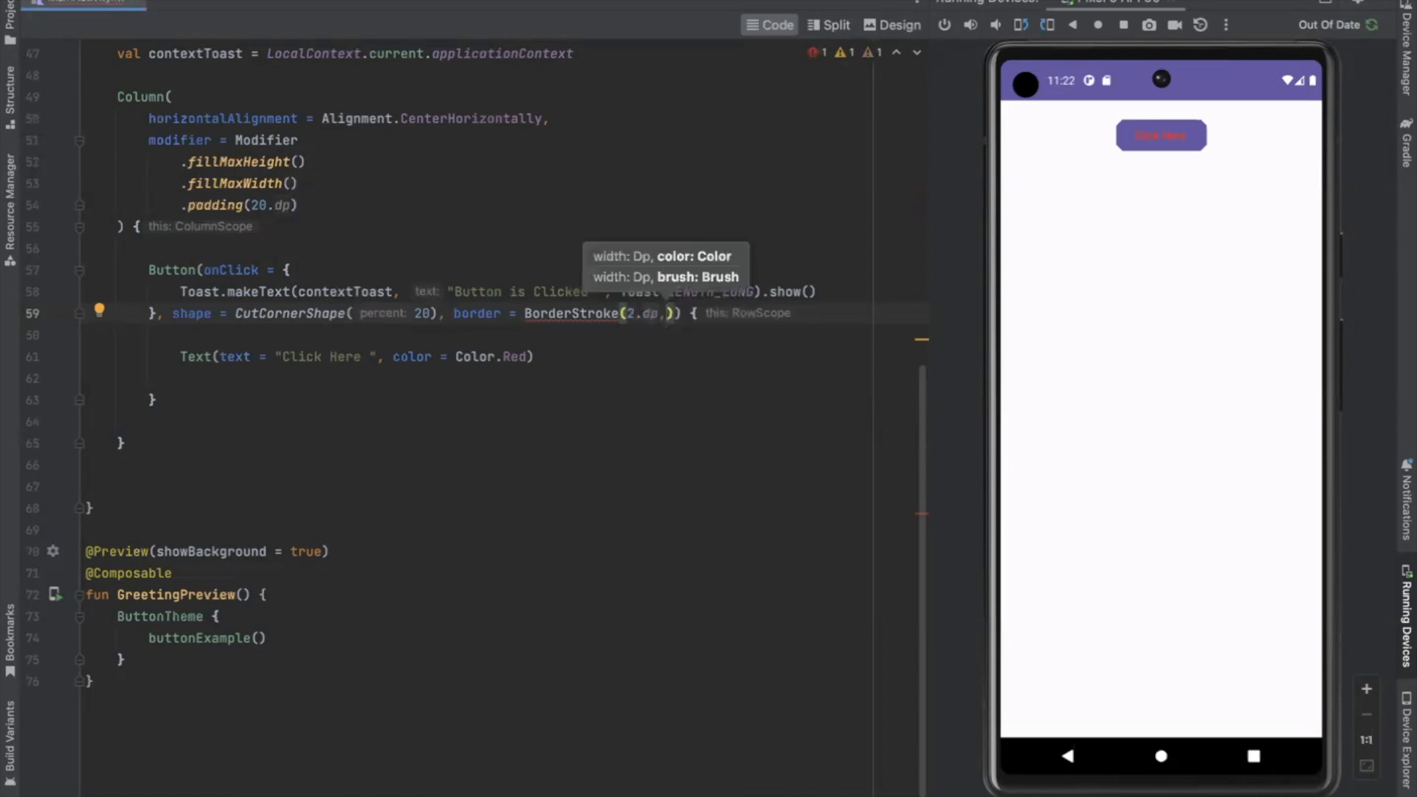
type("Col")
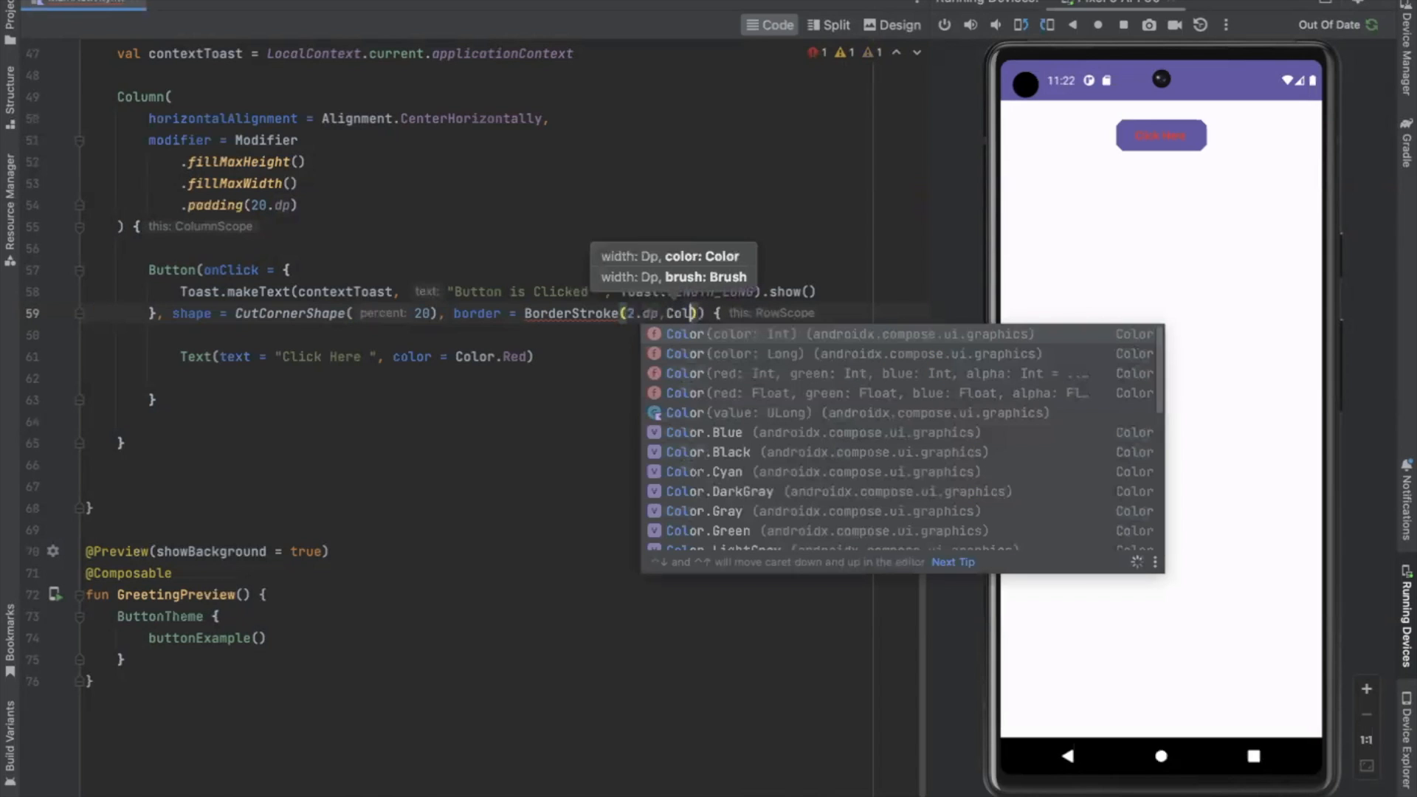
left_click(708, 452)
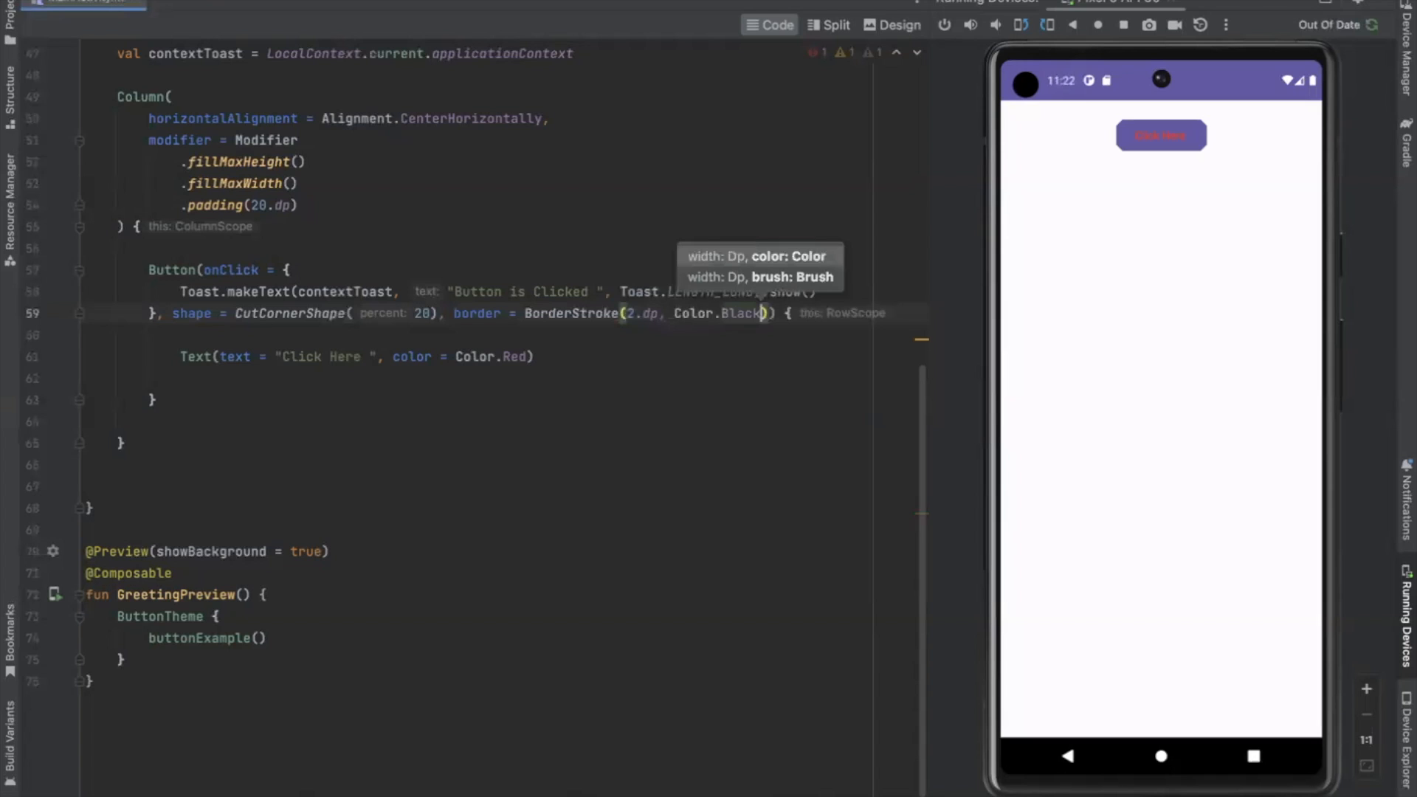
mouse_move(1082, 247)
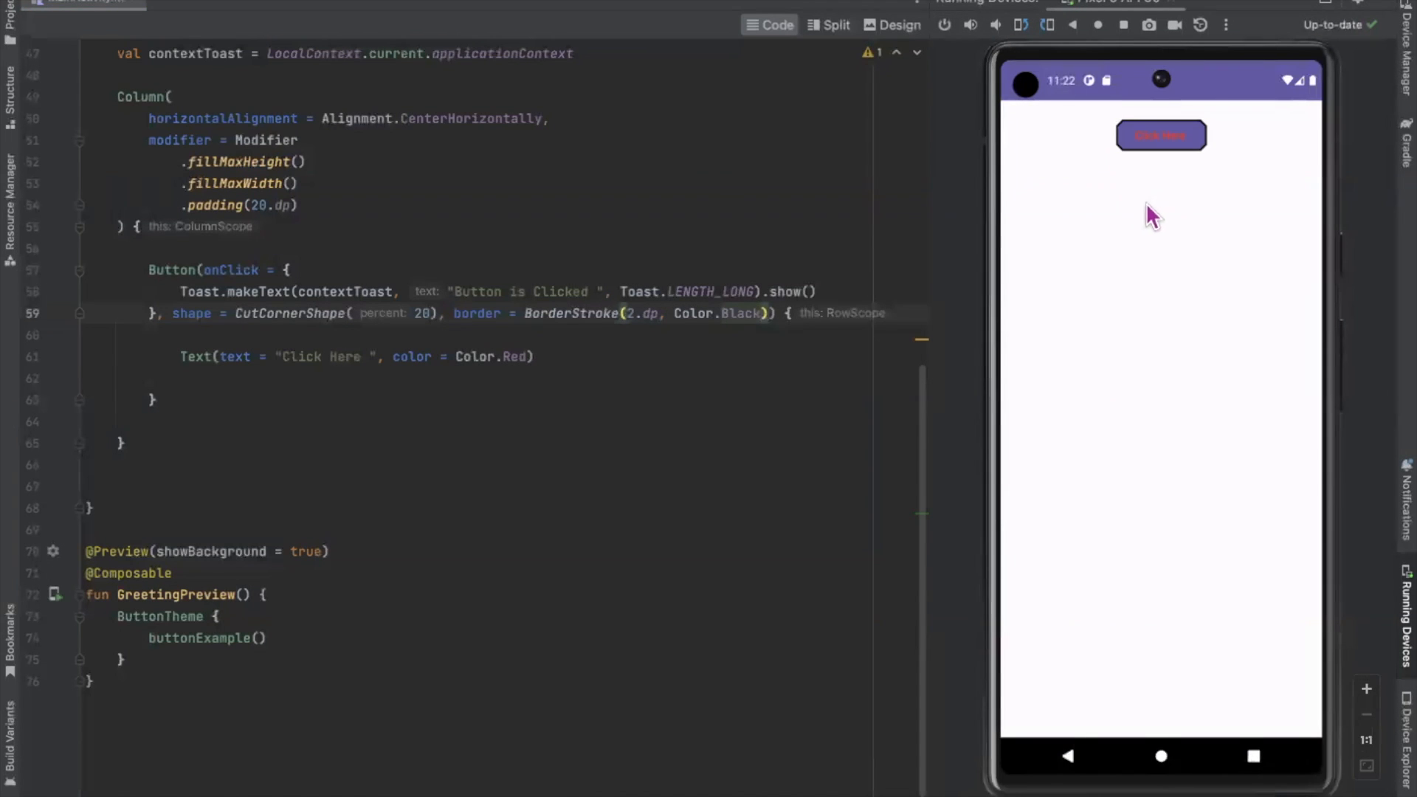
mouse_move(1084, 147)
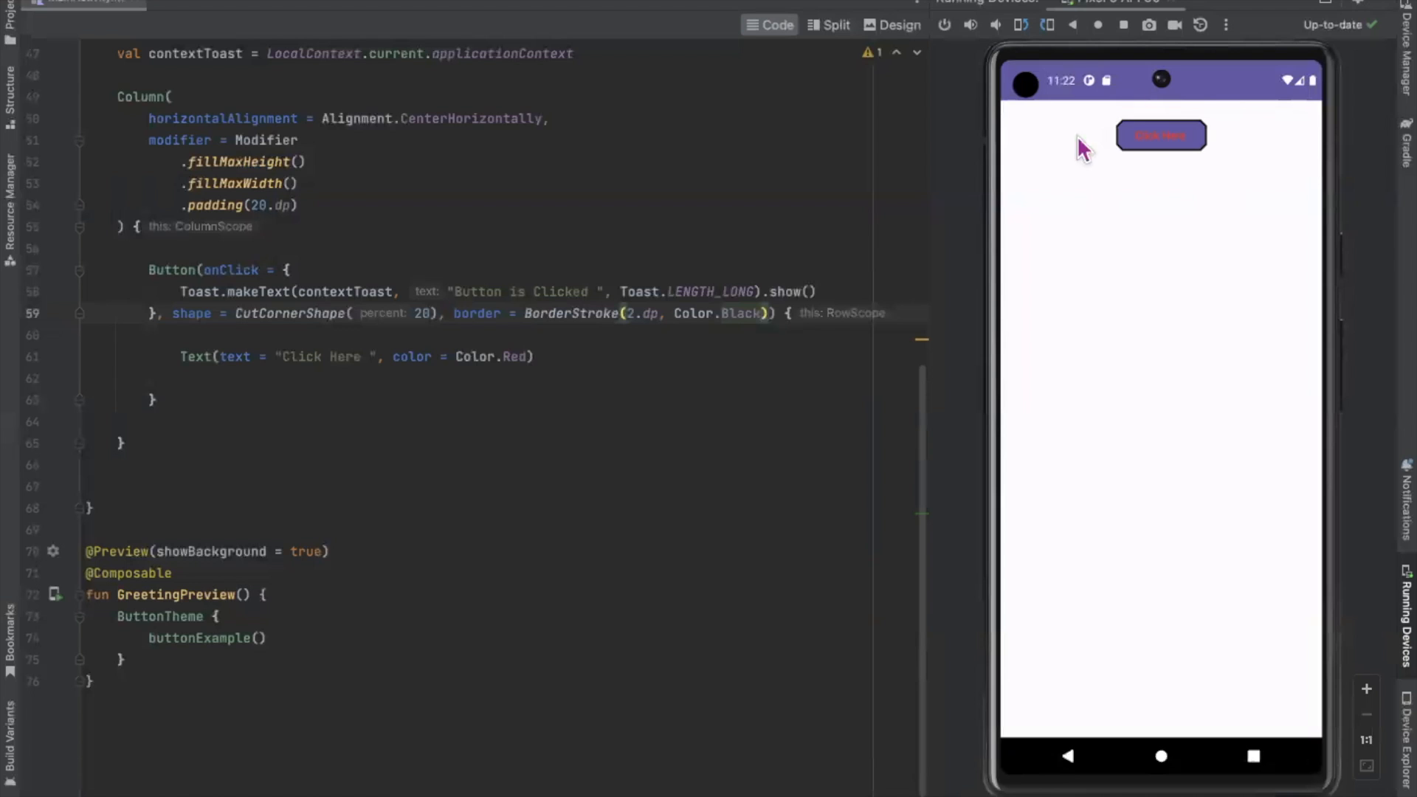
mouse_move(1192, 104)
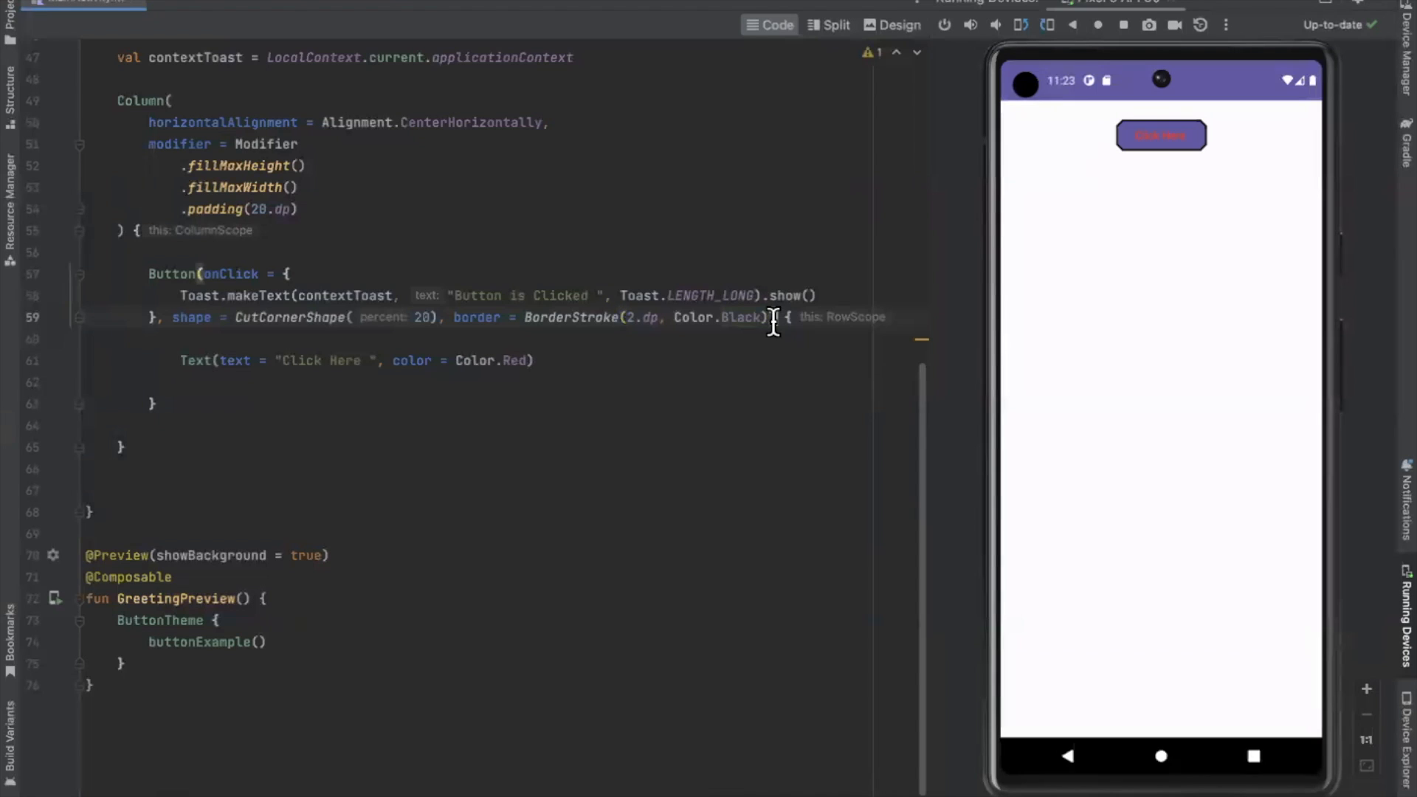
mouse_move(854, 418)
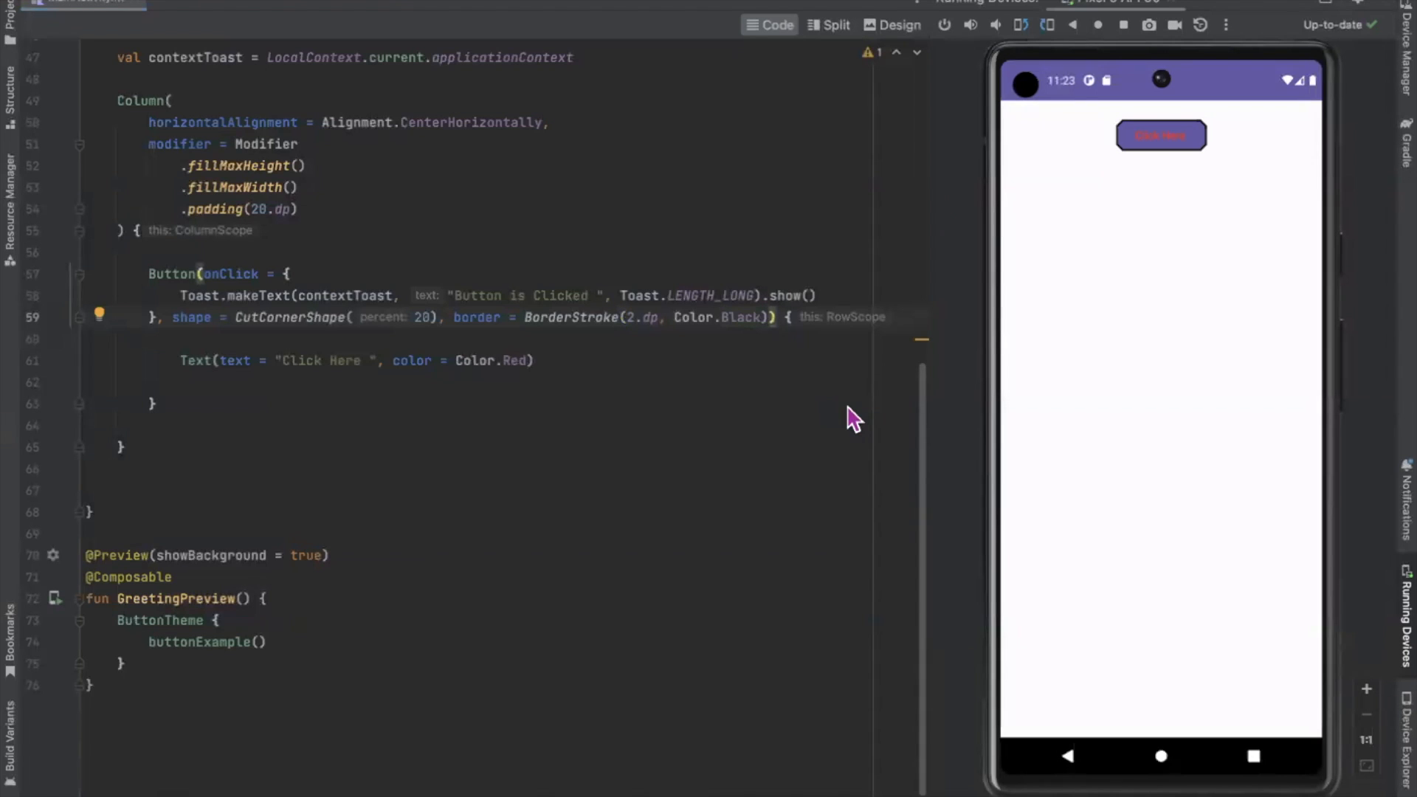
- Set enabled = false on the Button and hide the run output to view the emulator
type(", enabled = false")
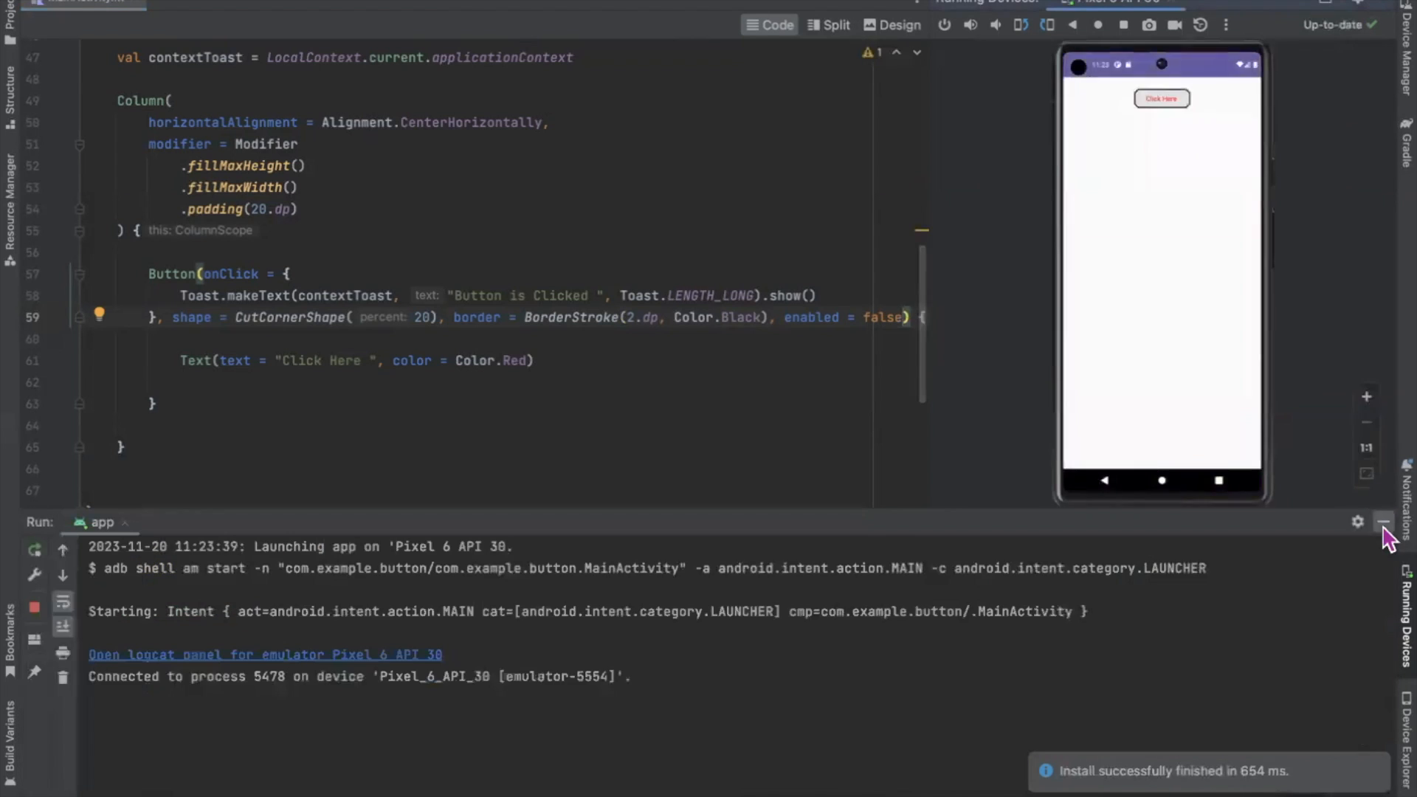
left_click(1380, 522)
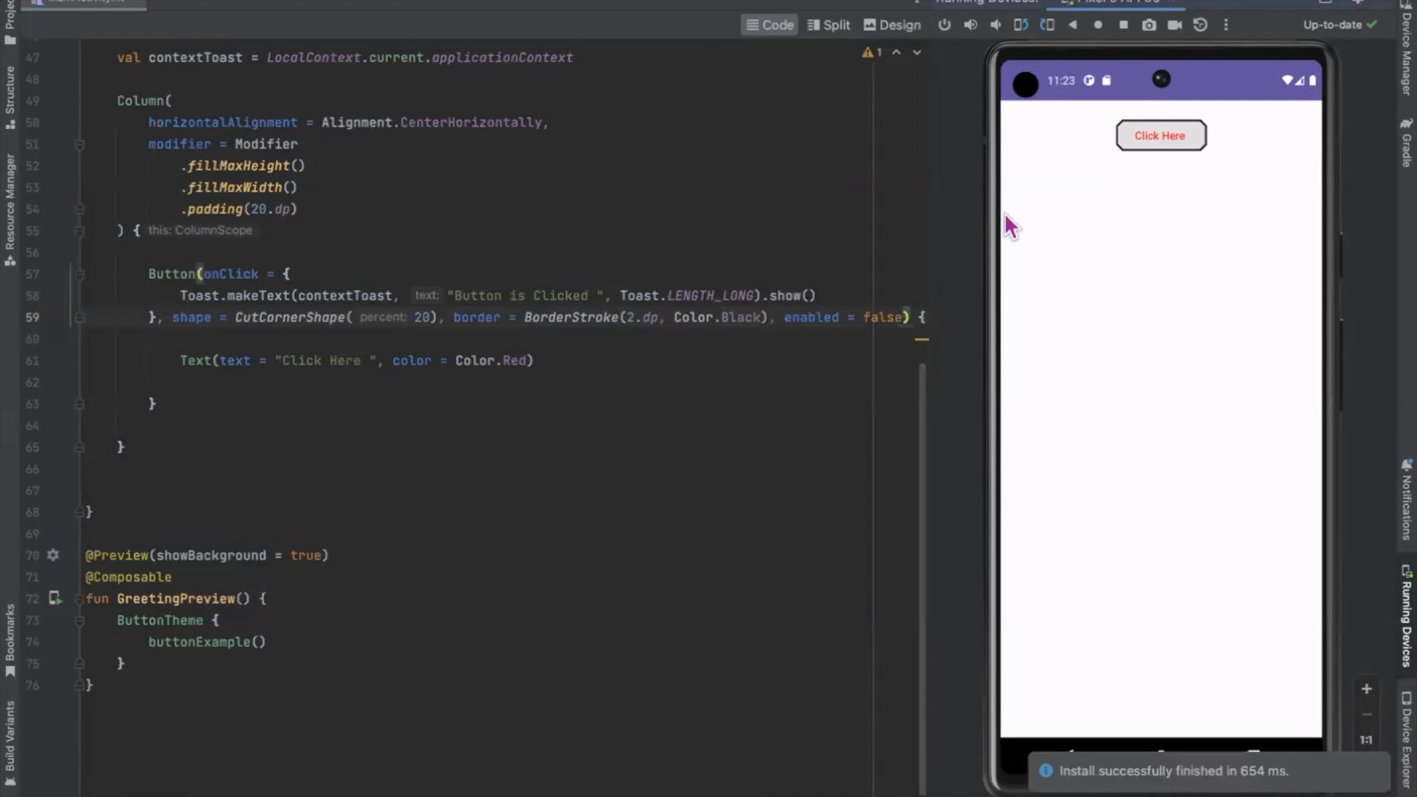